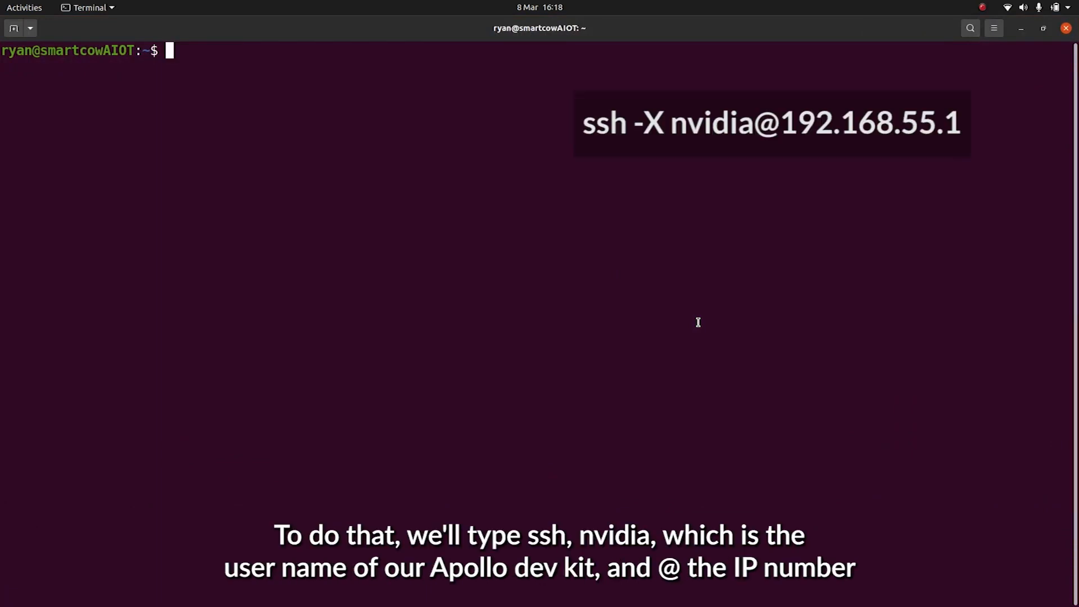
text(ssh nvid)
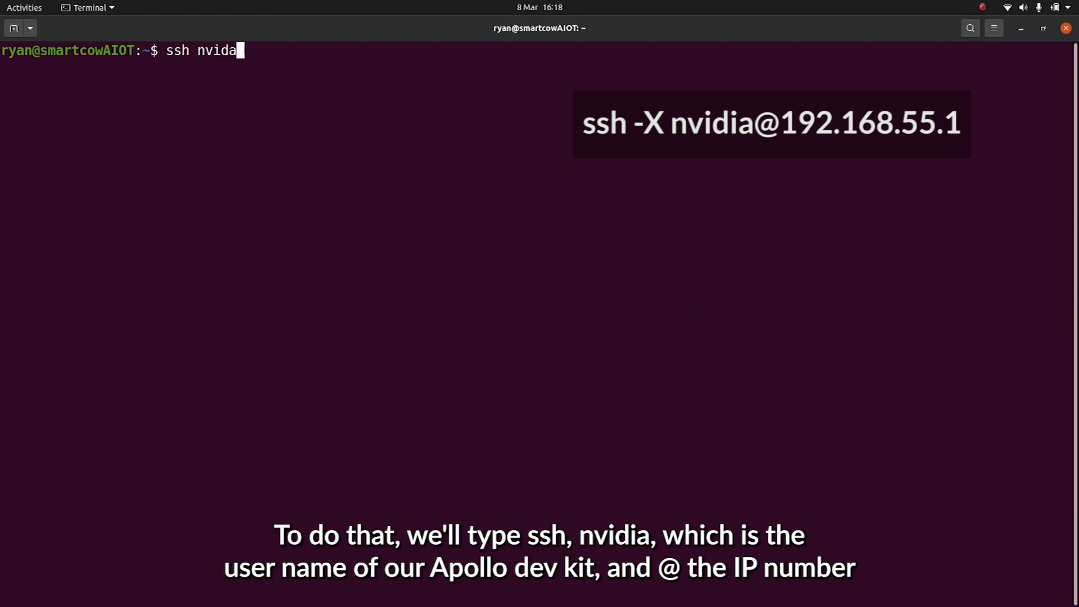
text(a)
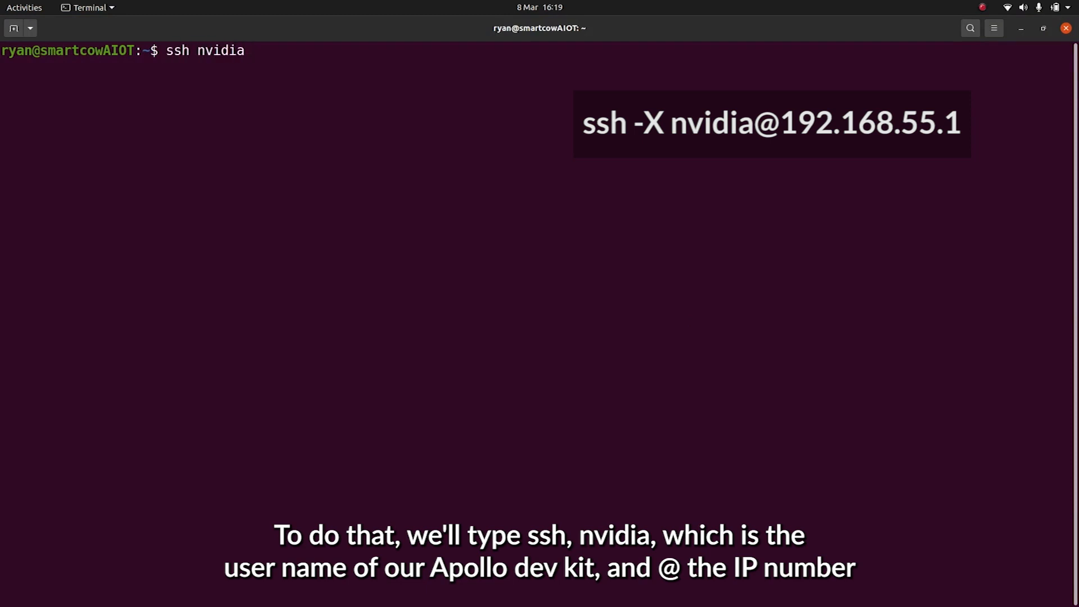
text(@)
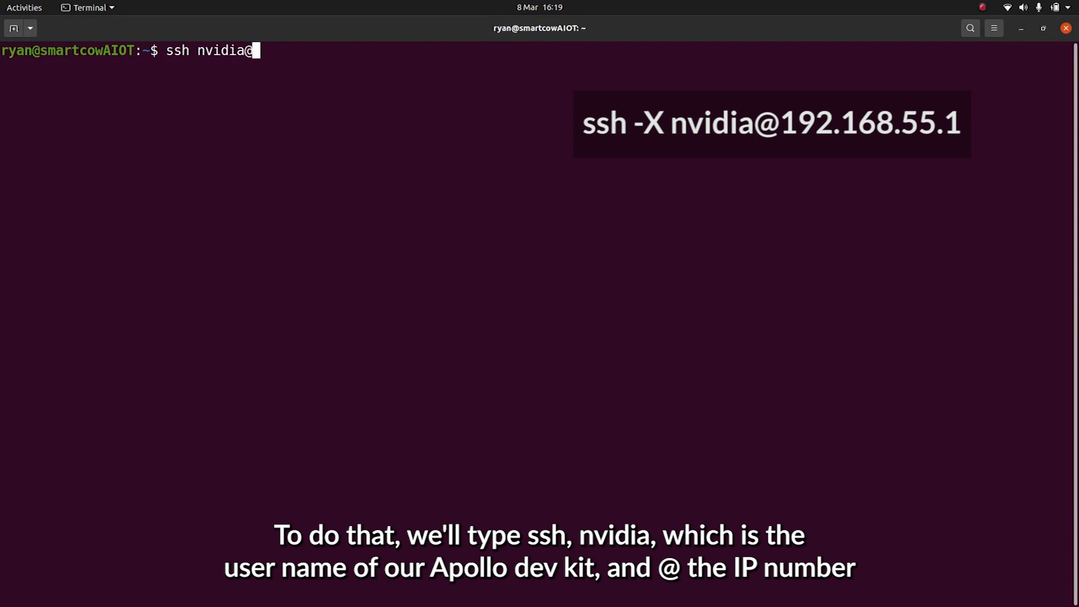
text(192.16)
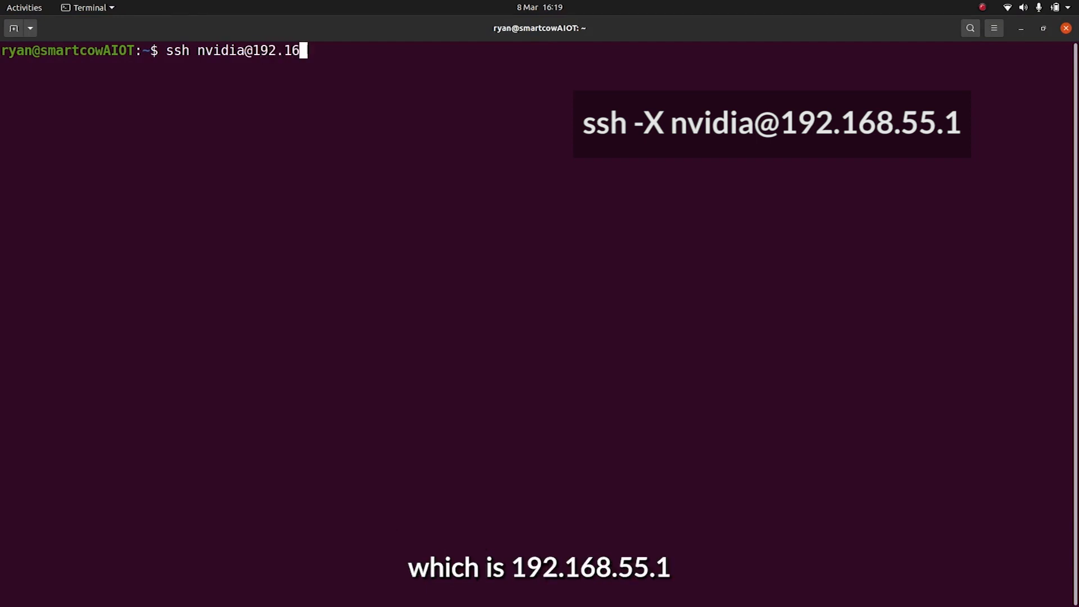
text(8.55.)
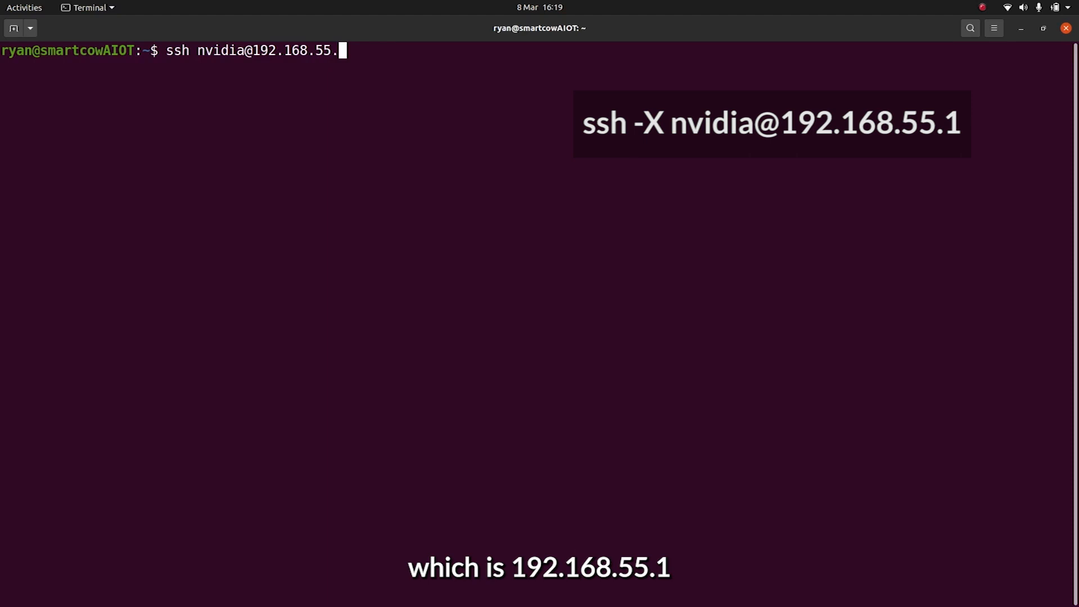
text(1)
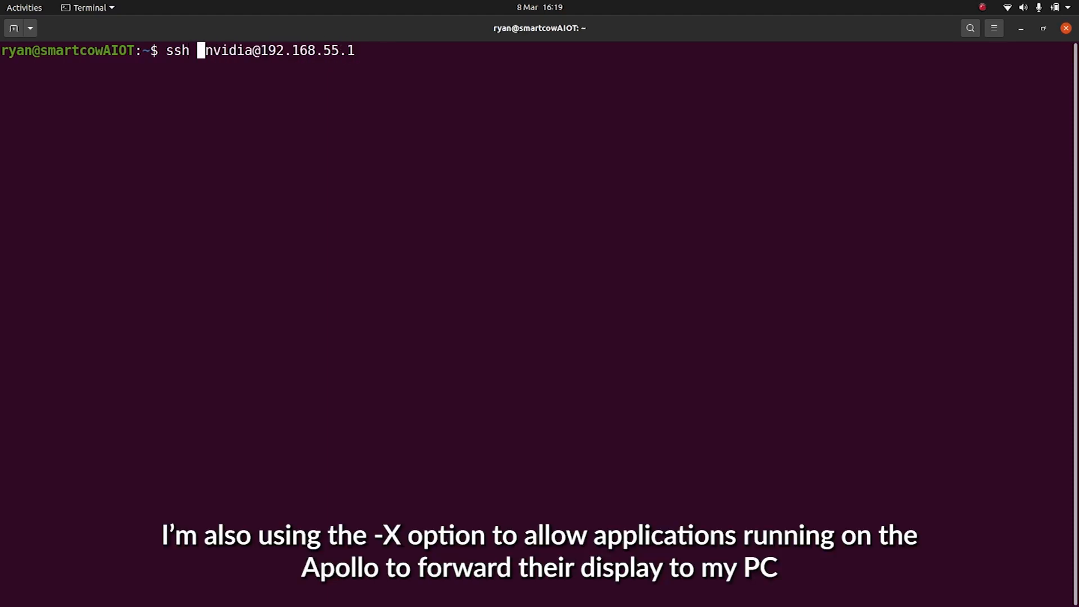
text(-X)
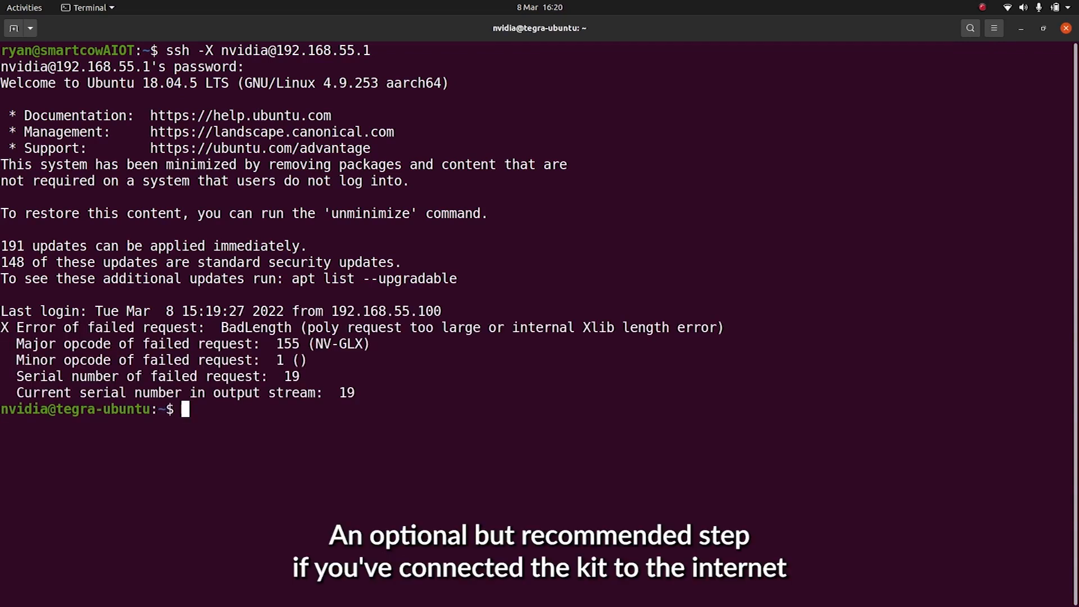
Step: Run sudo apt update && sudo apt upgrade to upgrade the kit's packages
text(sudo apt upda)
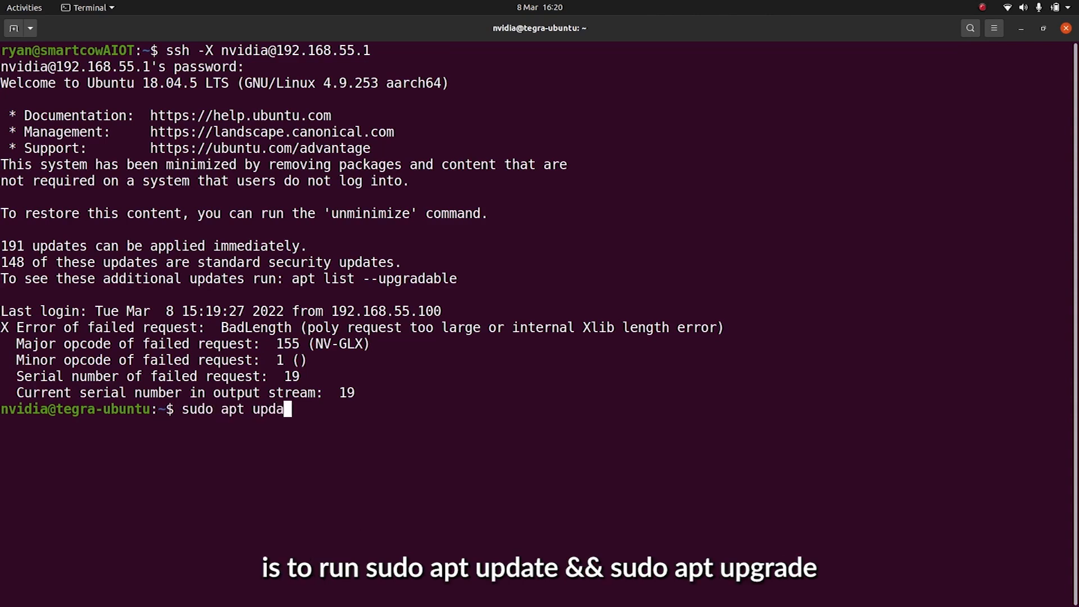
text(te && sud)
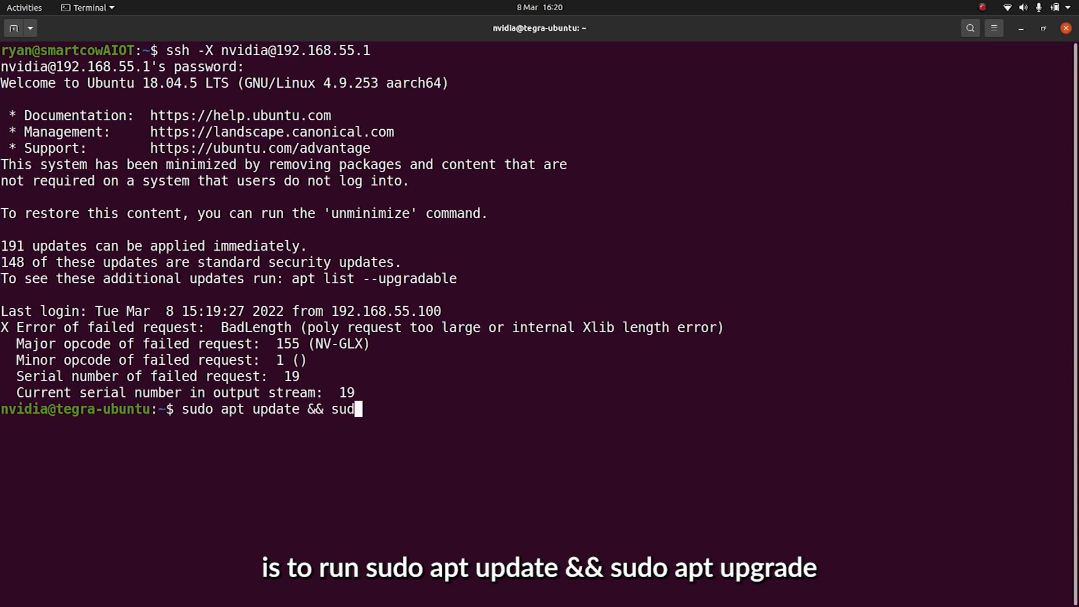
text(o apt upgra)
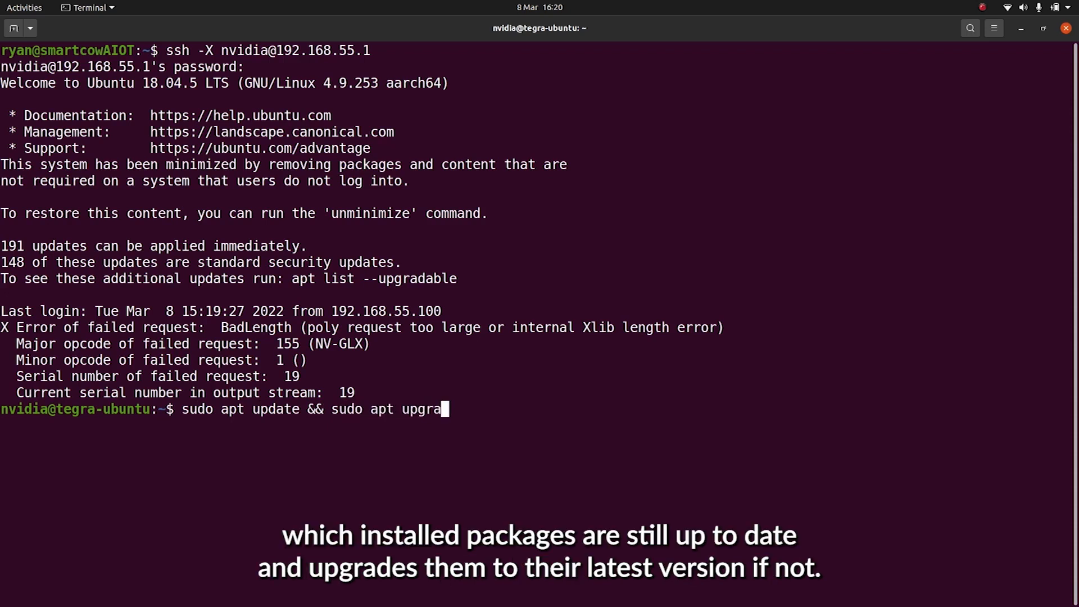
text(de -)
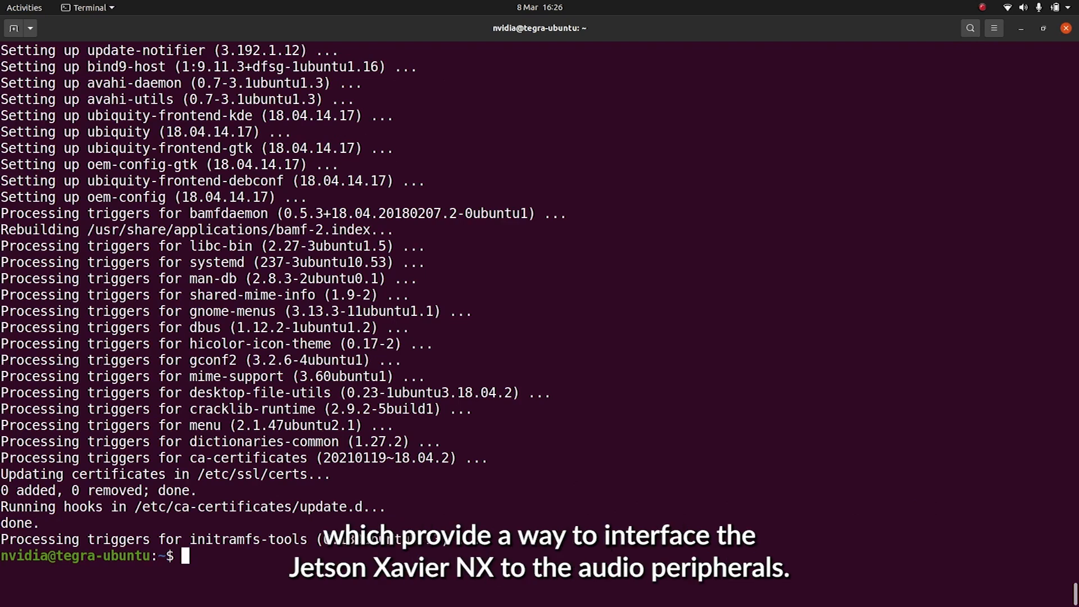
Step: Clear the terminal and begin an amixer command for the jetsonxaviernxa card
text(clea)
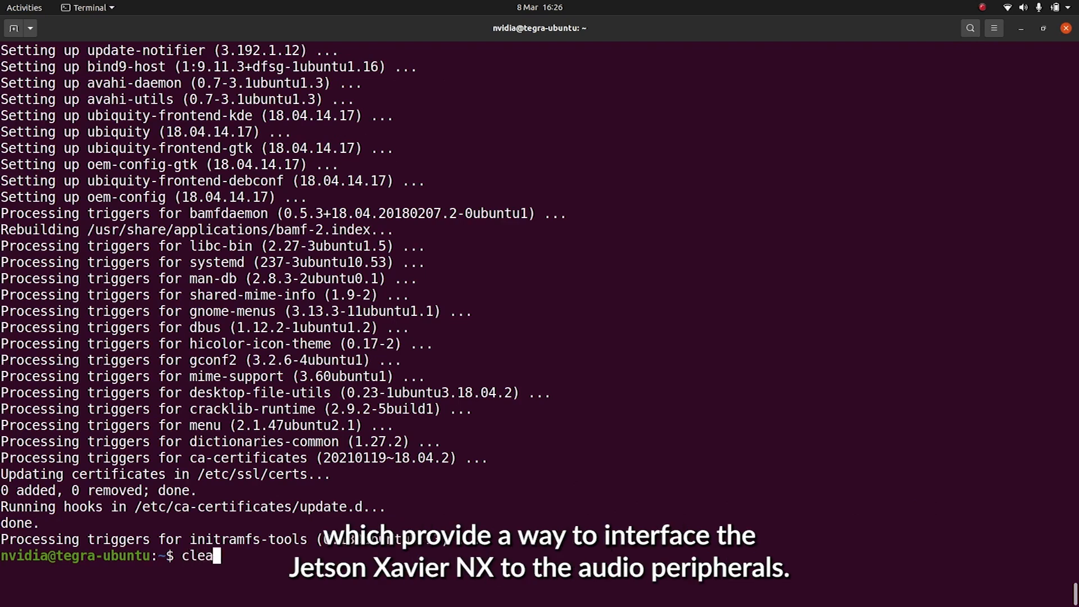
key(Return)
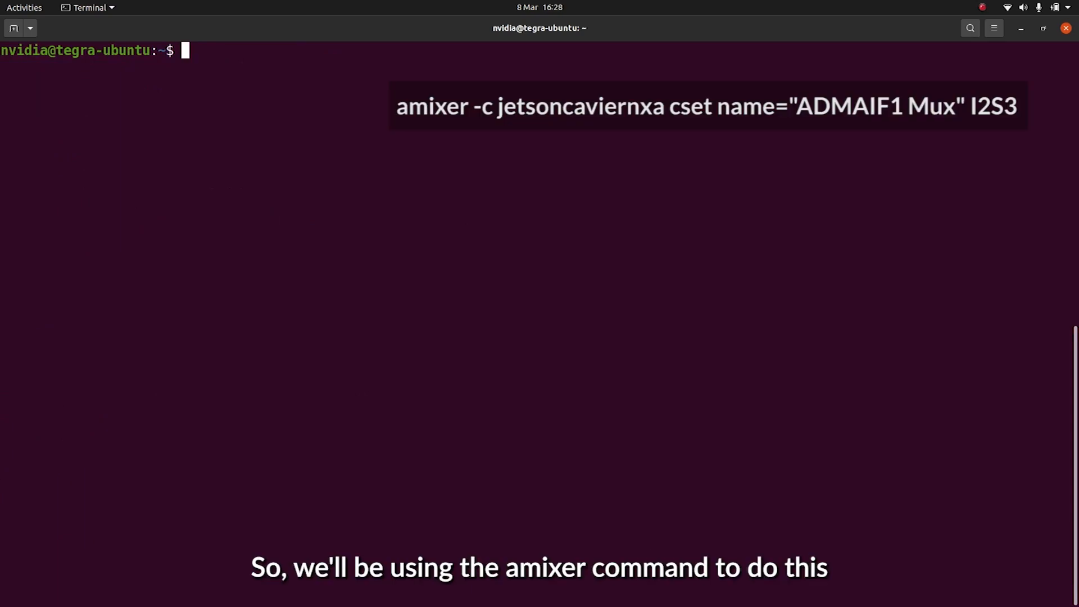
text(amixer)
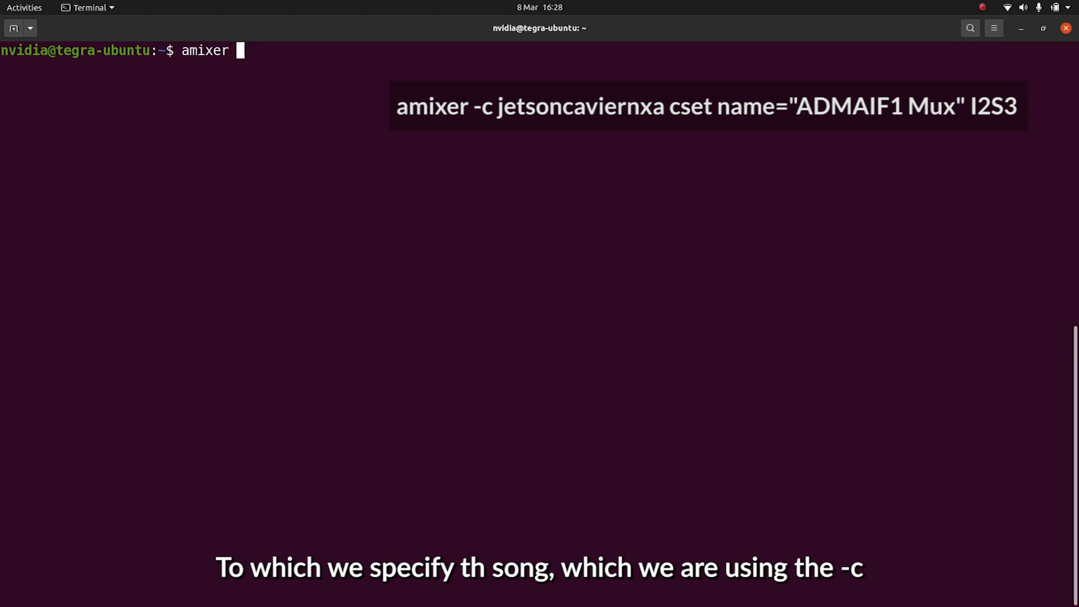
text(-c)
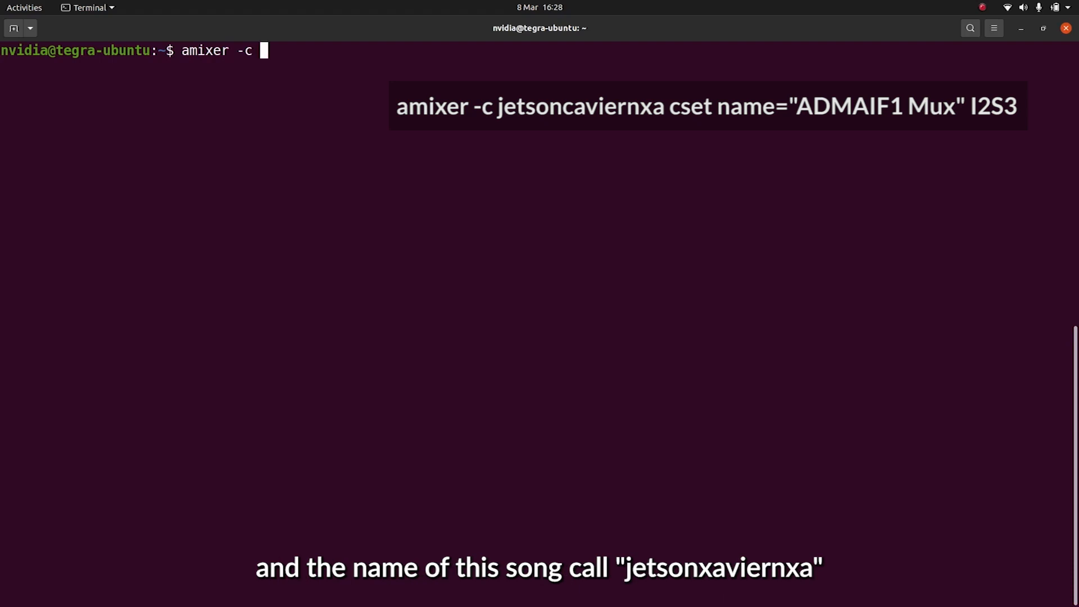
text(jets)
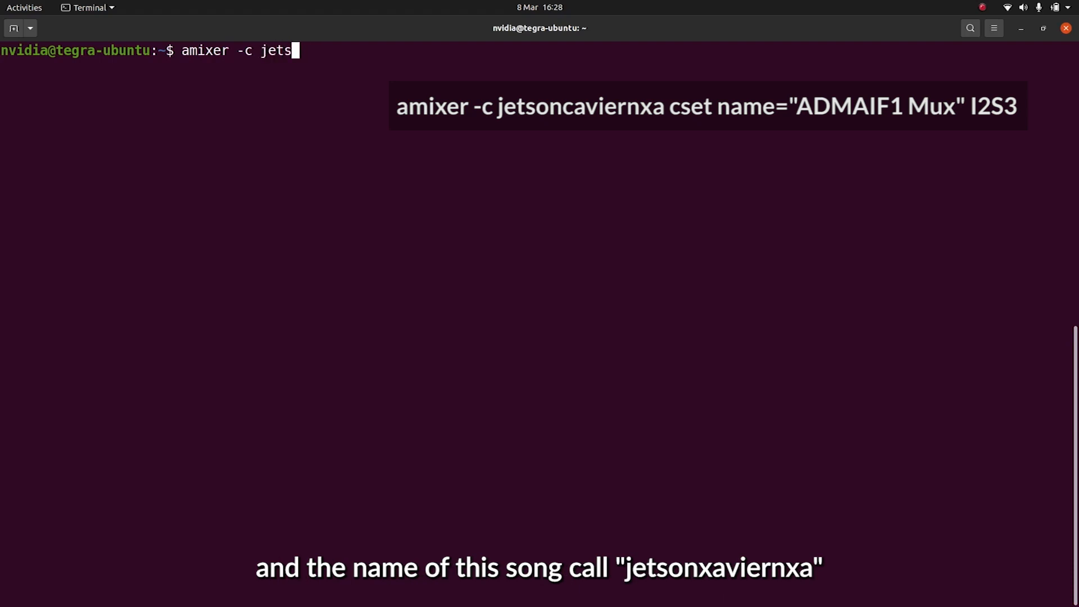
text(onxa)
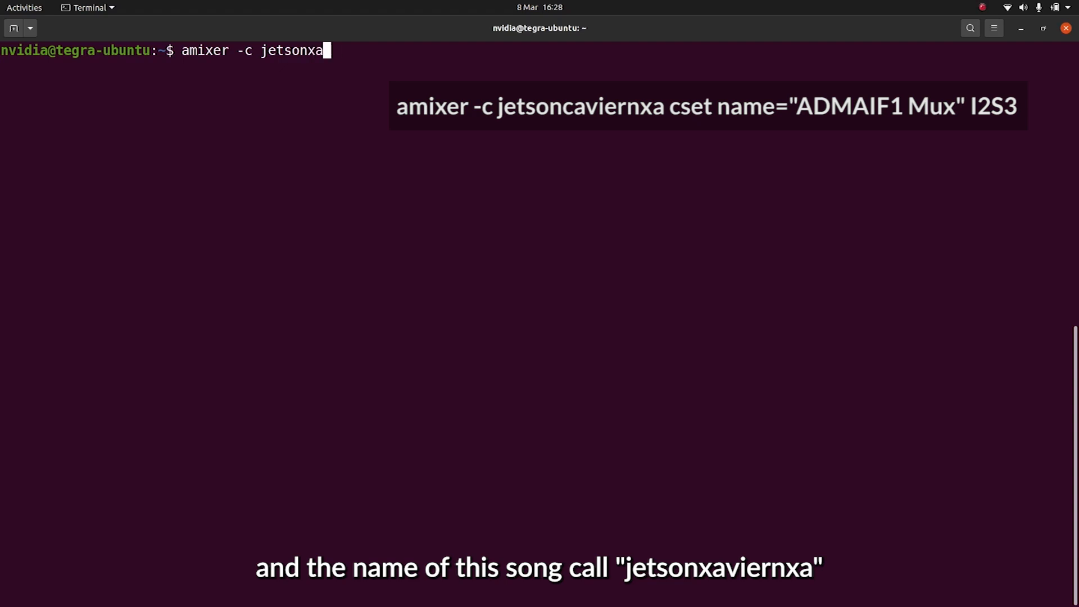
text(viernxa)
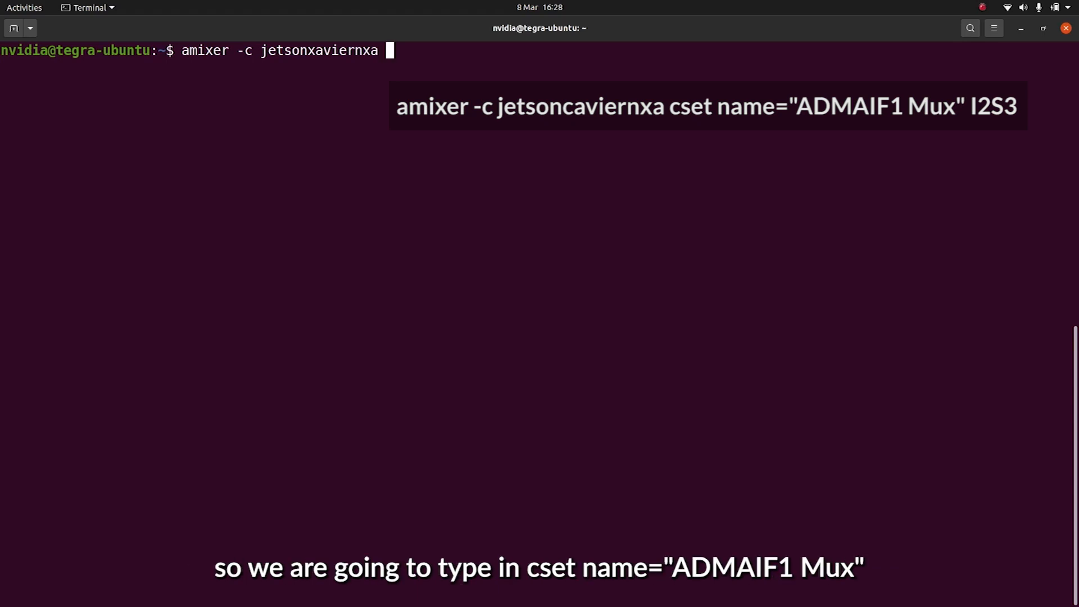
Step: Complete the cset command setting "ADMAIF1 Mux" to I2S3
text(cset na)
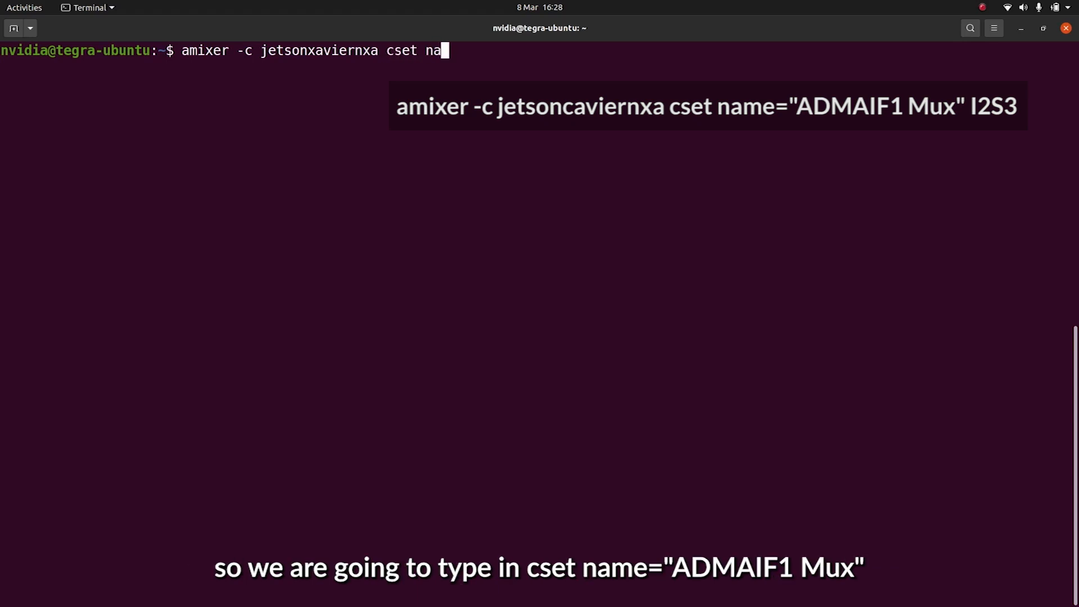
text(me=)
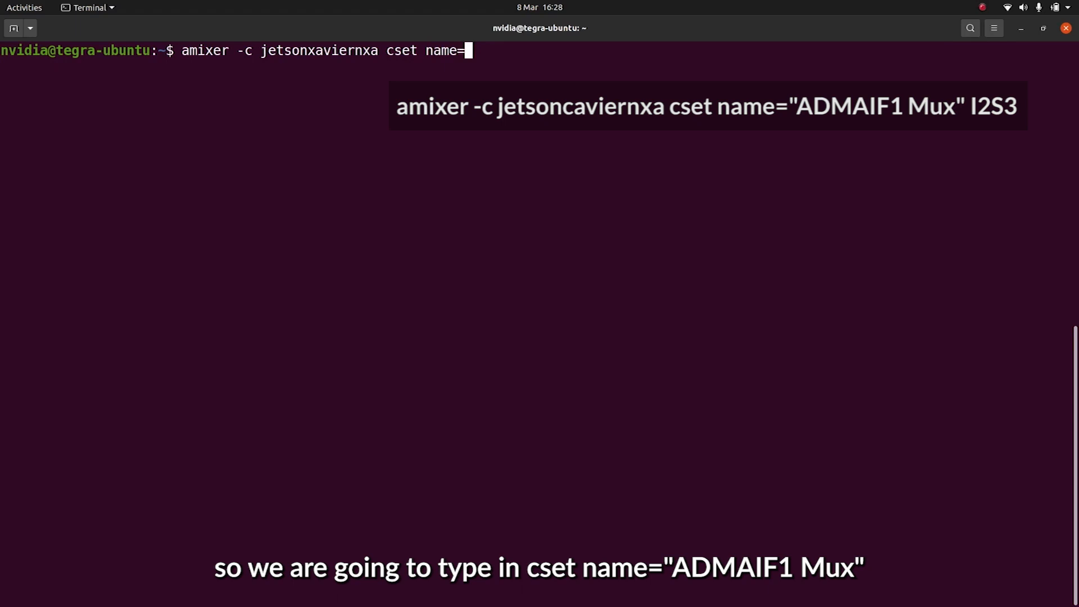
text("ADM)
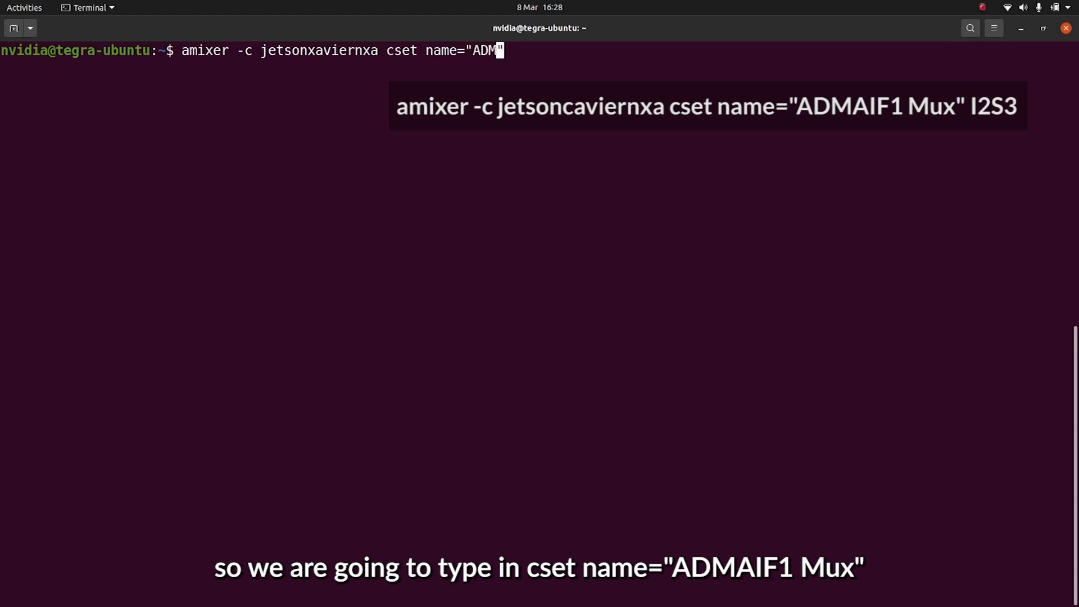
text(AIF)
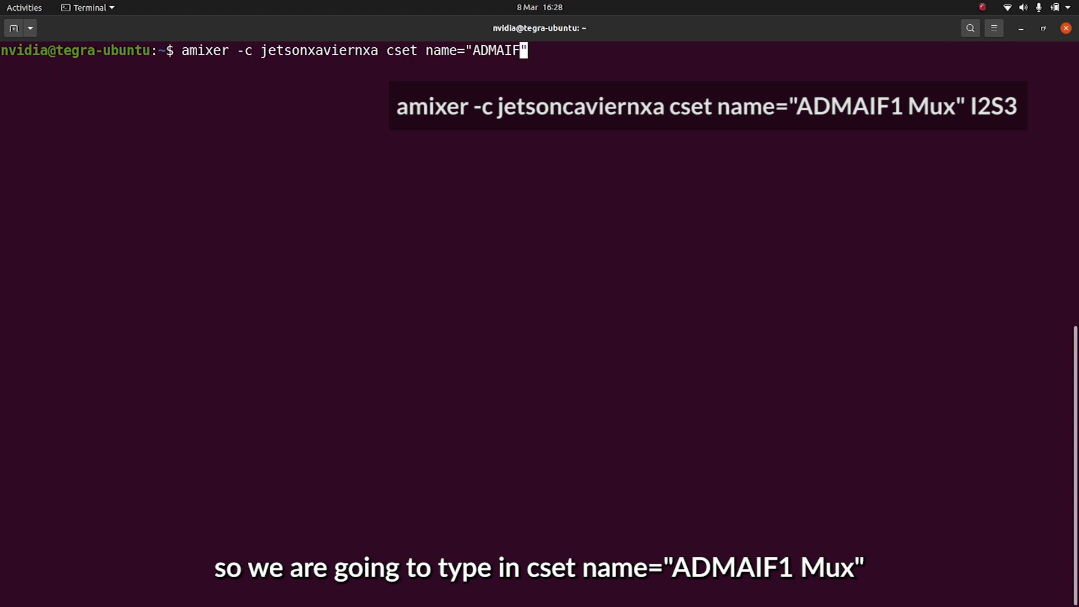
text(1 Mux)
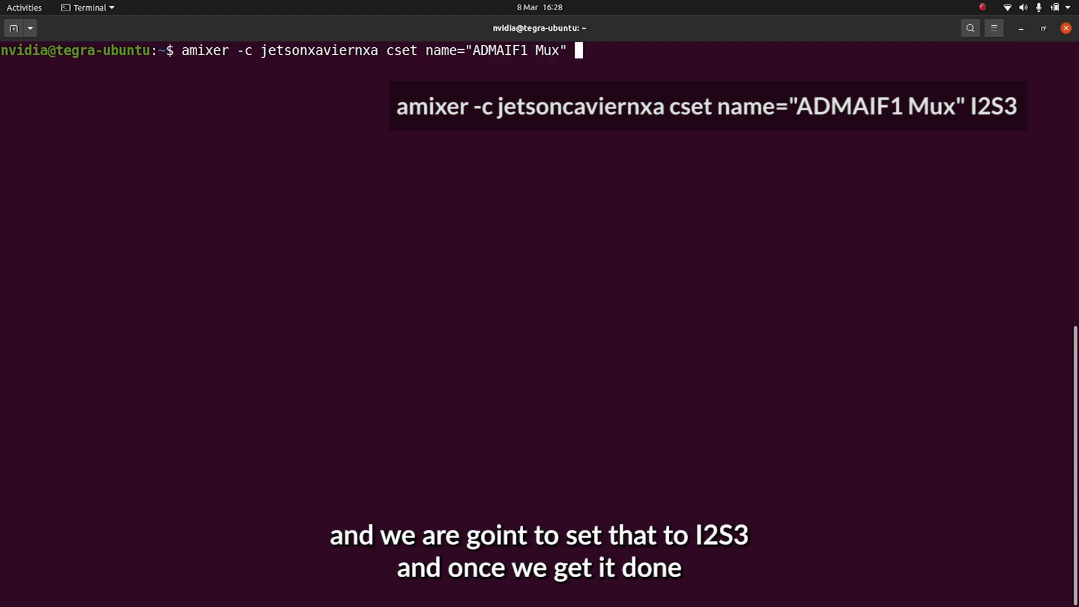
text(I2S3)
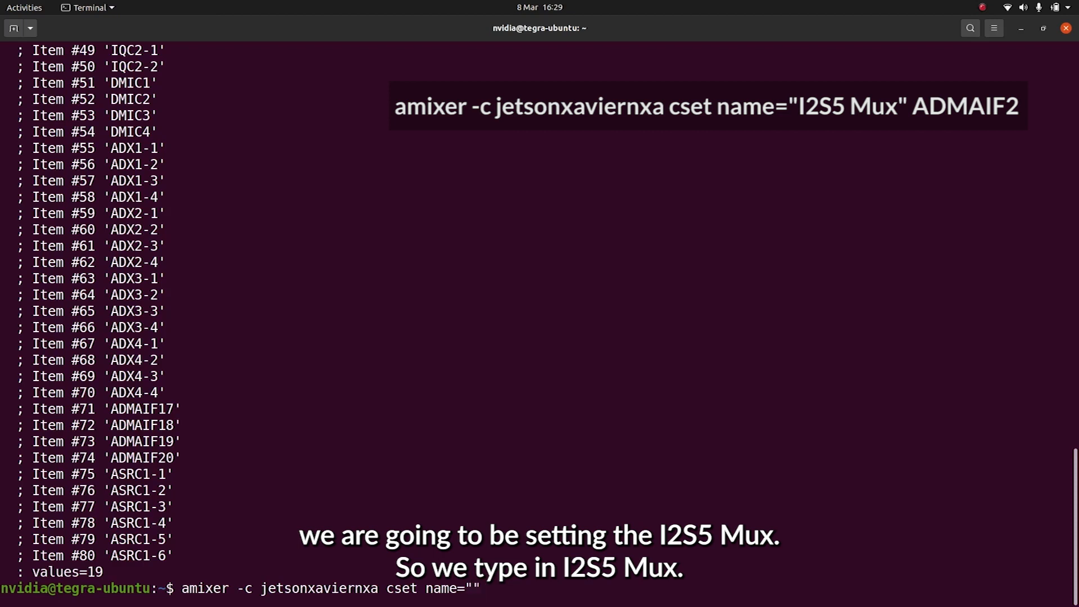
Step: Set "I2S5 Mux" to ADMAIF2 with a second amixer cset command
text(I2S5 Mux)
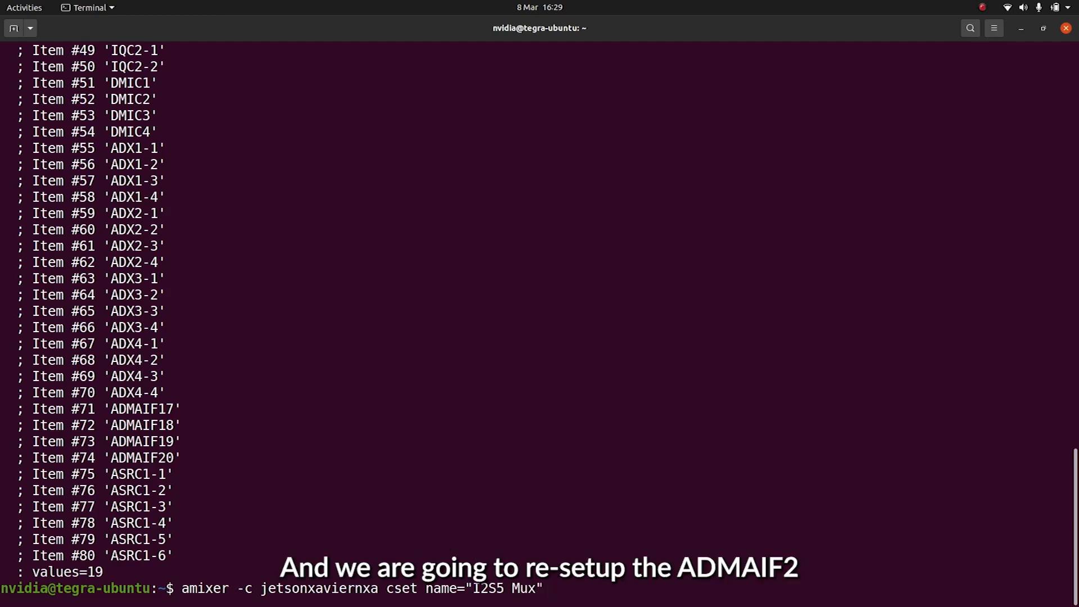
text(ADMAI)
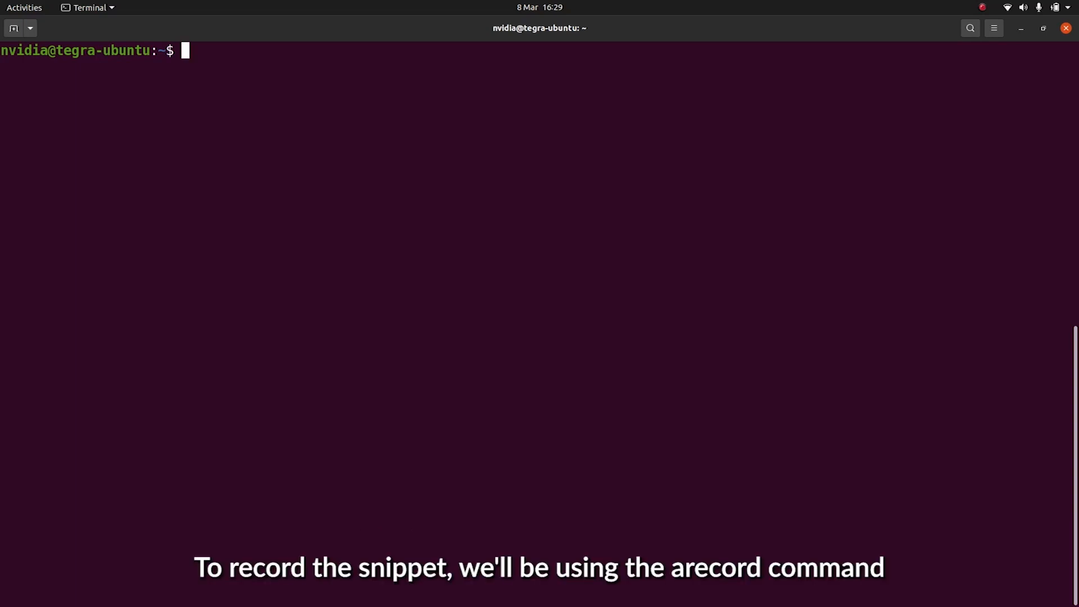
Step: Start an arecord command on capture device hw:jetsonxaviernxa,0
text(are)
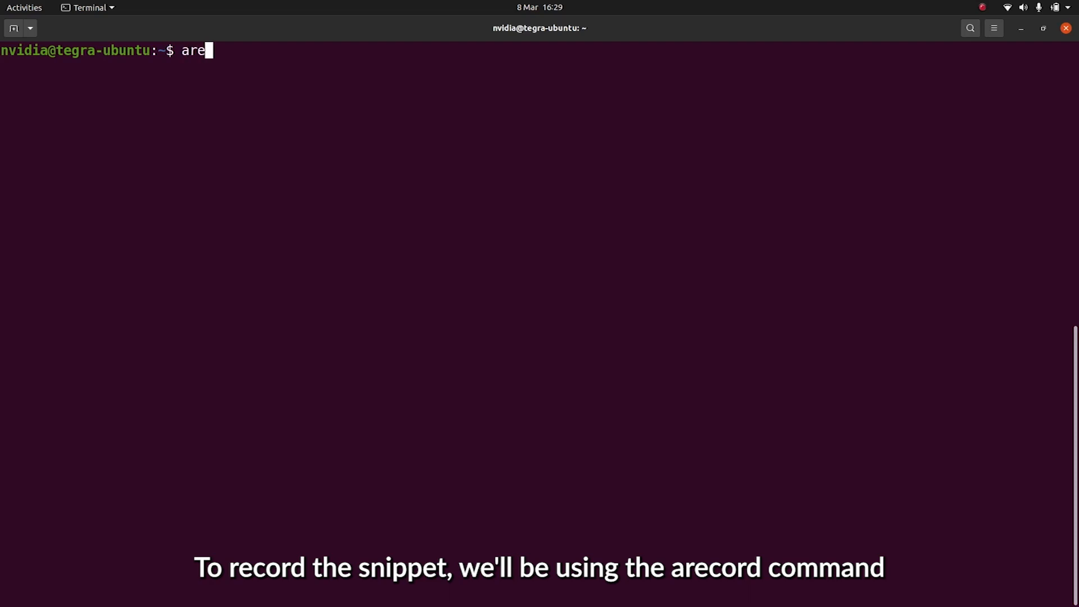
text(cord)
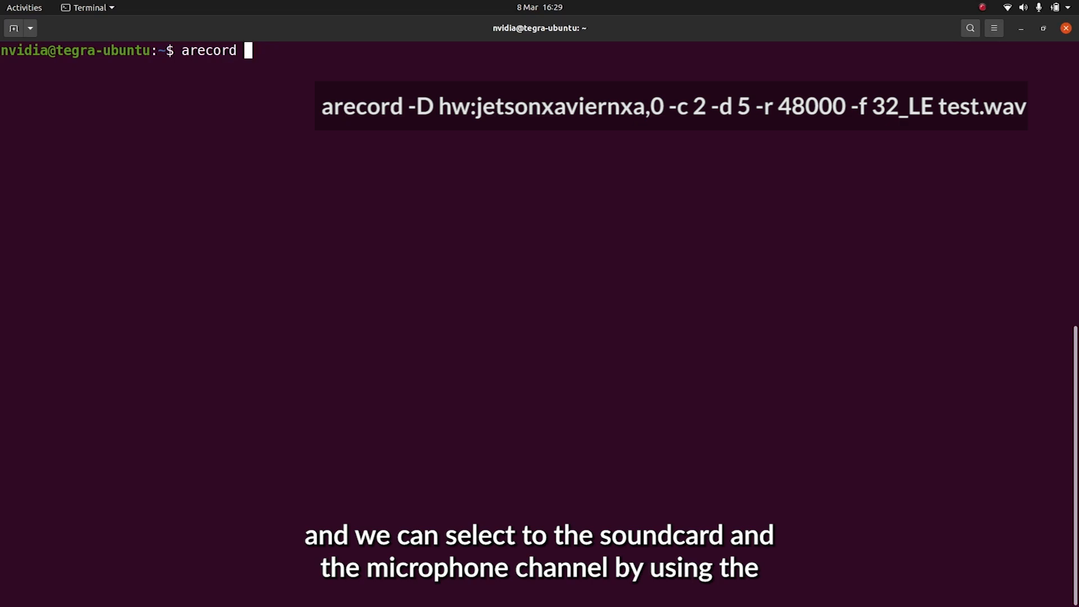
text(-)
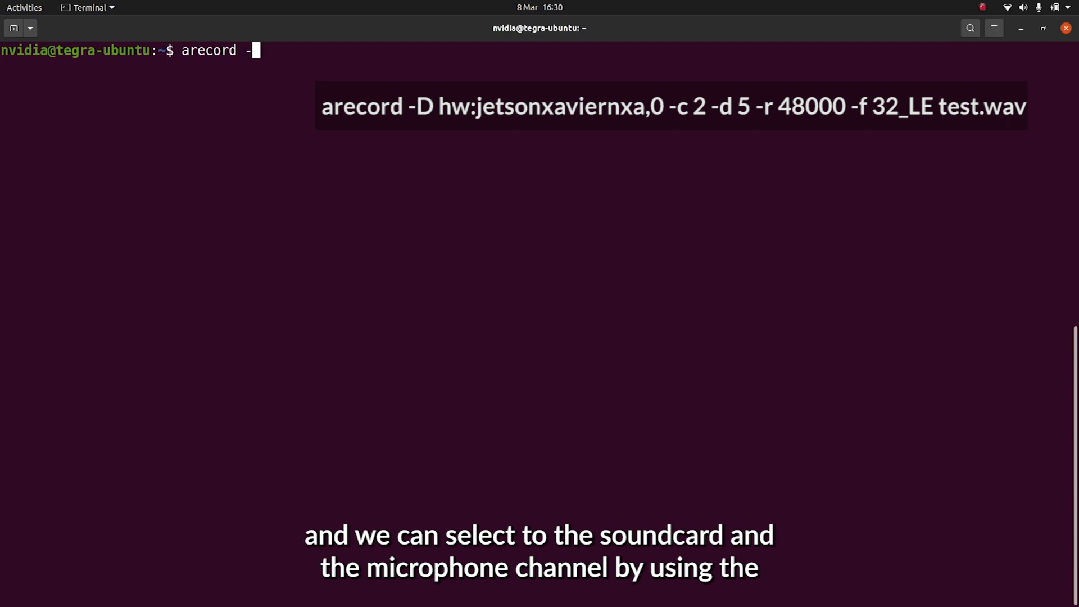
text(D)
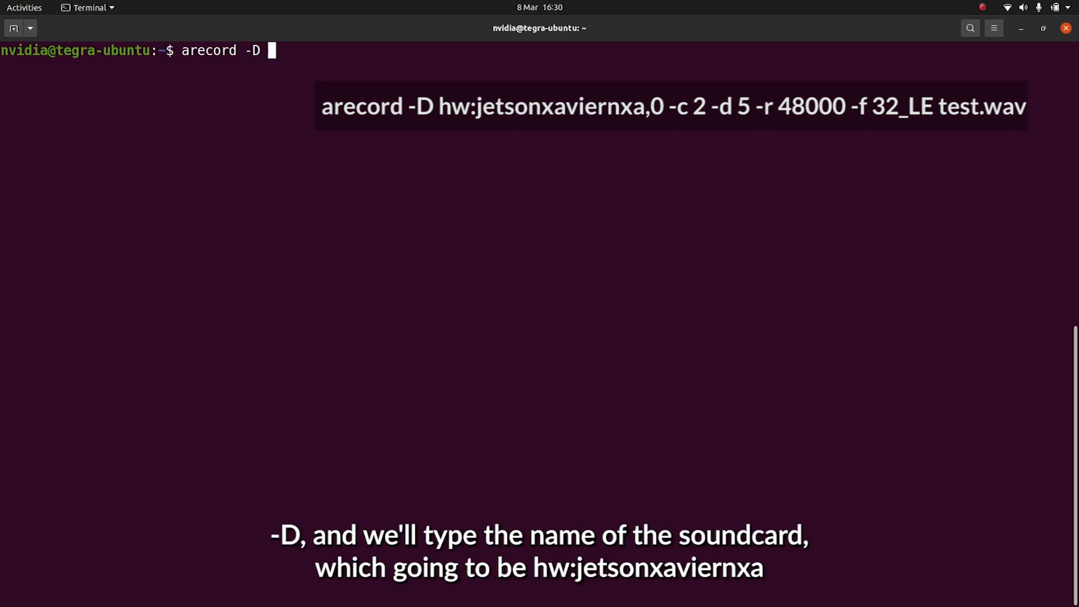
text(hw)
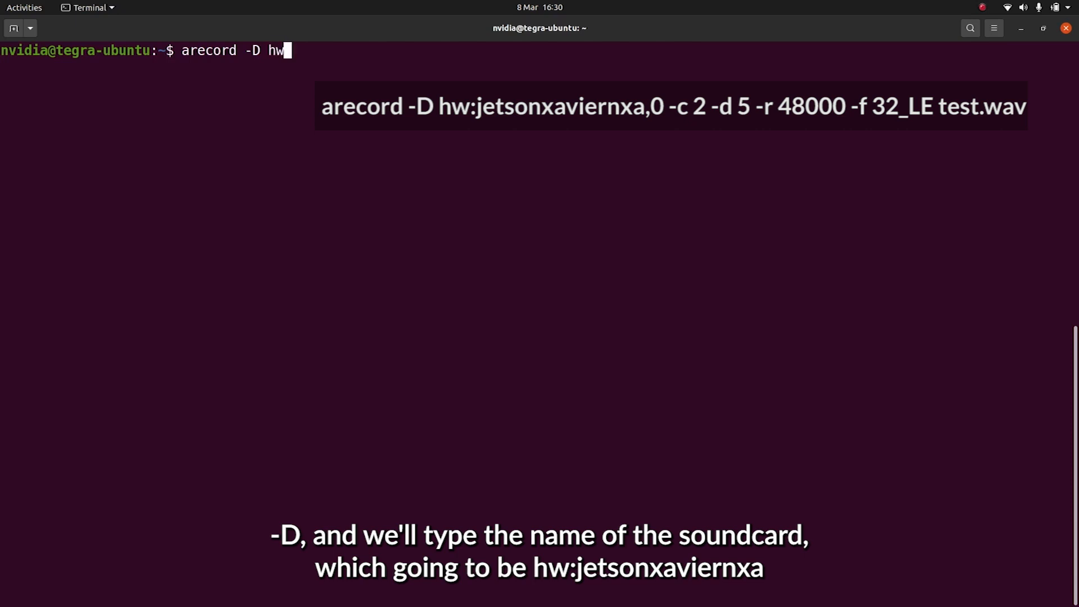
text(:jets)
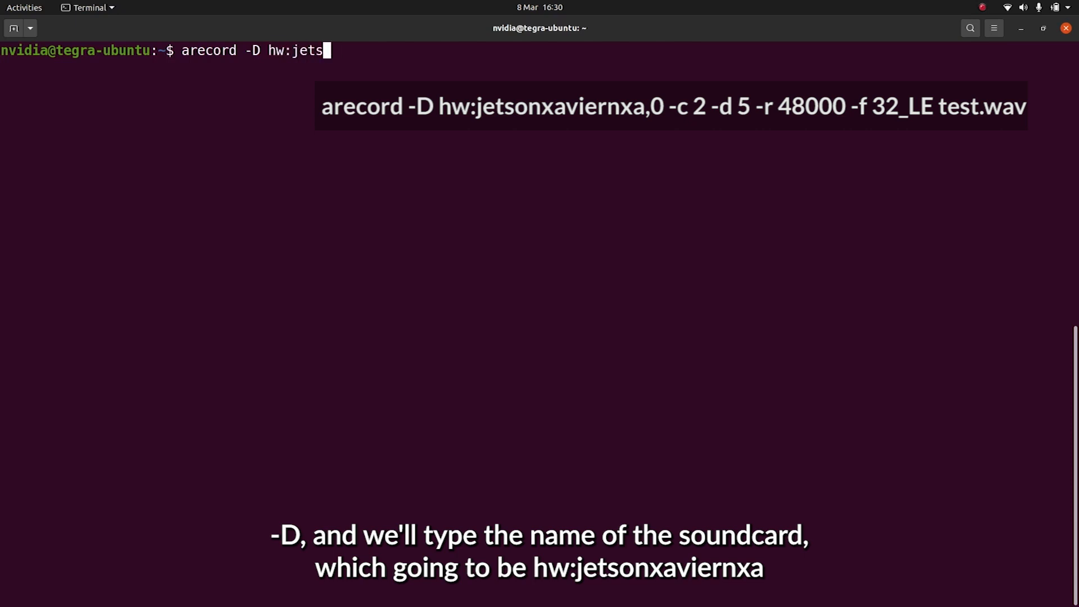
text(onxavier)
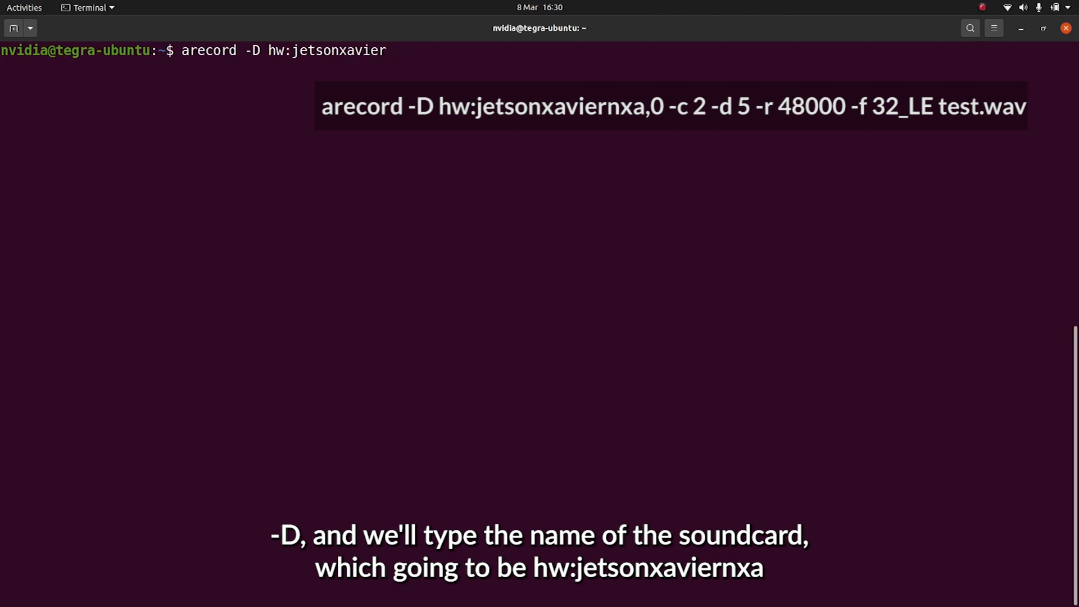
text(n)
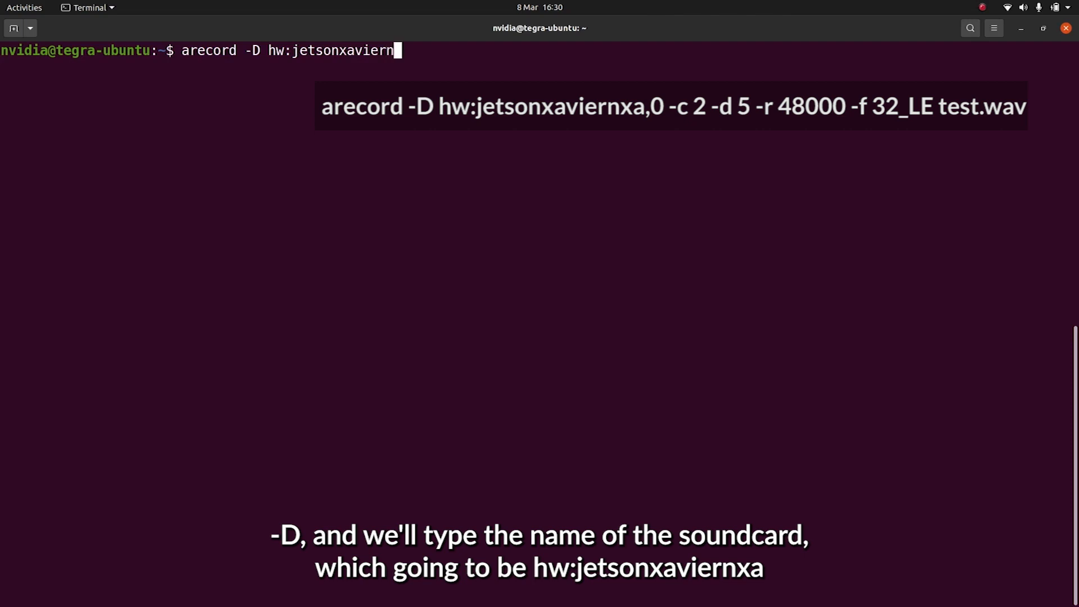
text(x)
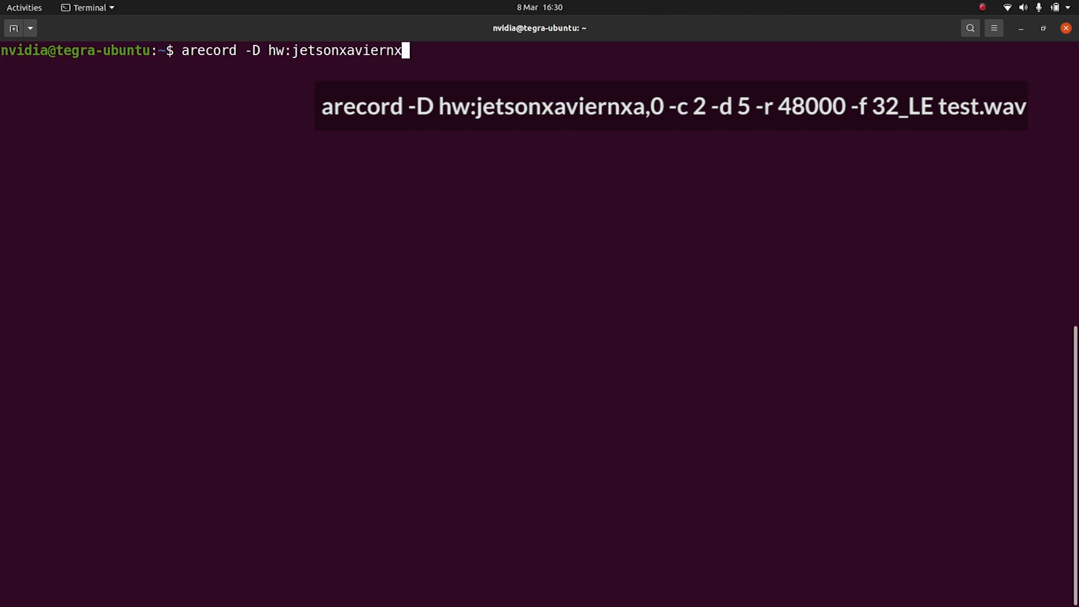
text(a,)
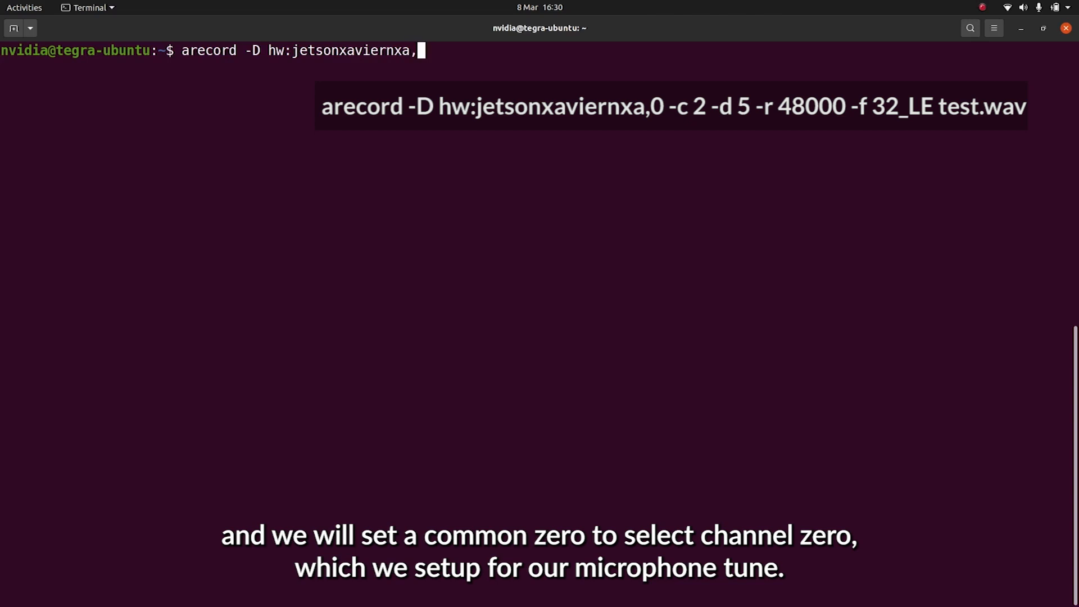
text(0)
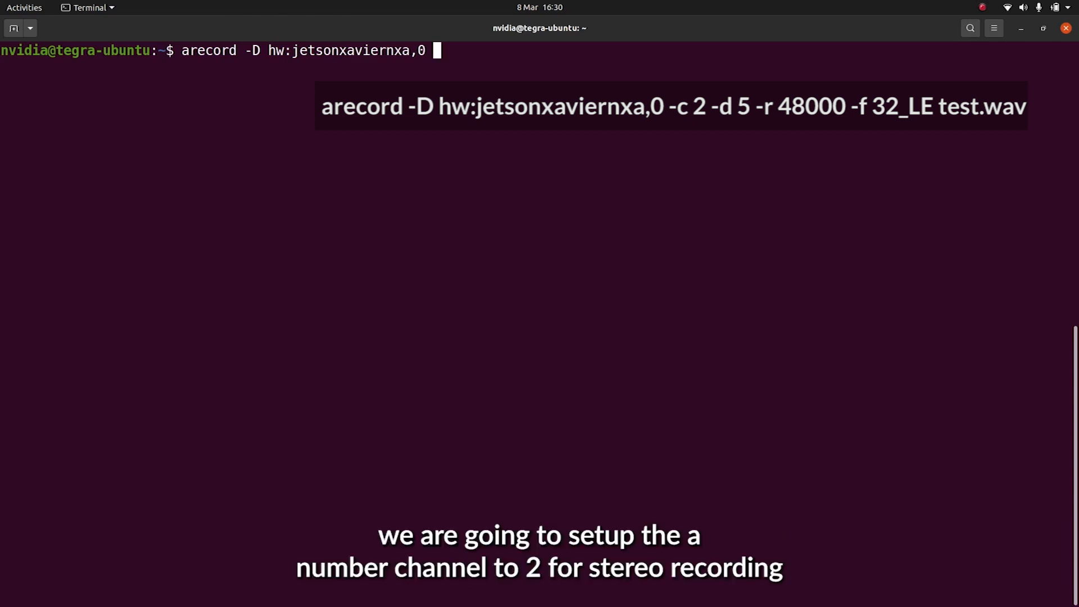
Step: Record 2 channels for 5 seconds at 48000 Hz, S32_LE, into test.wav
text(-c 2)
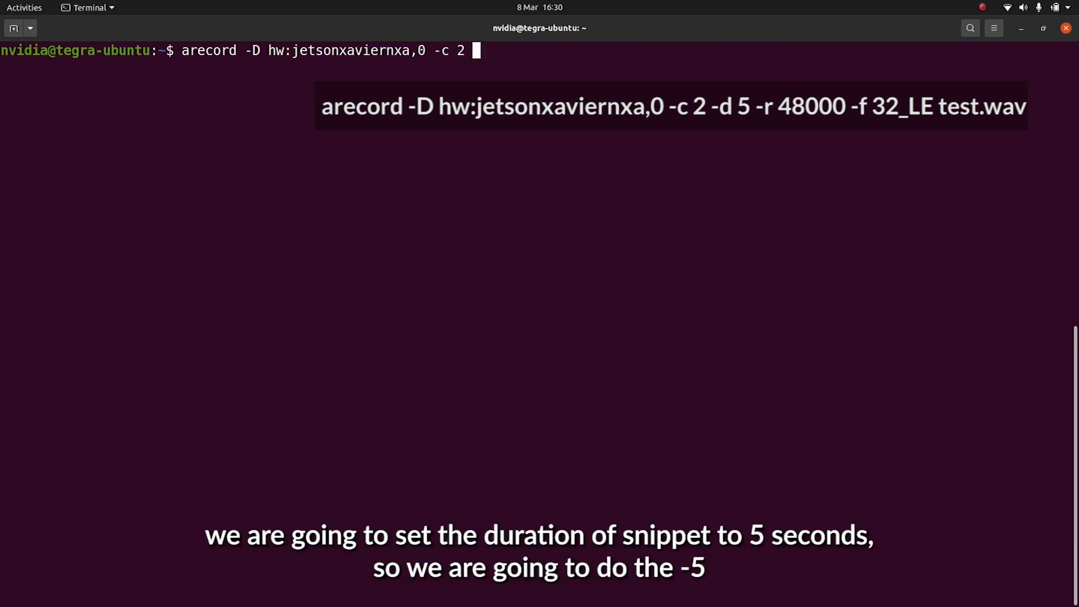
text(-d 5)
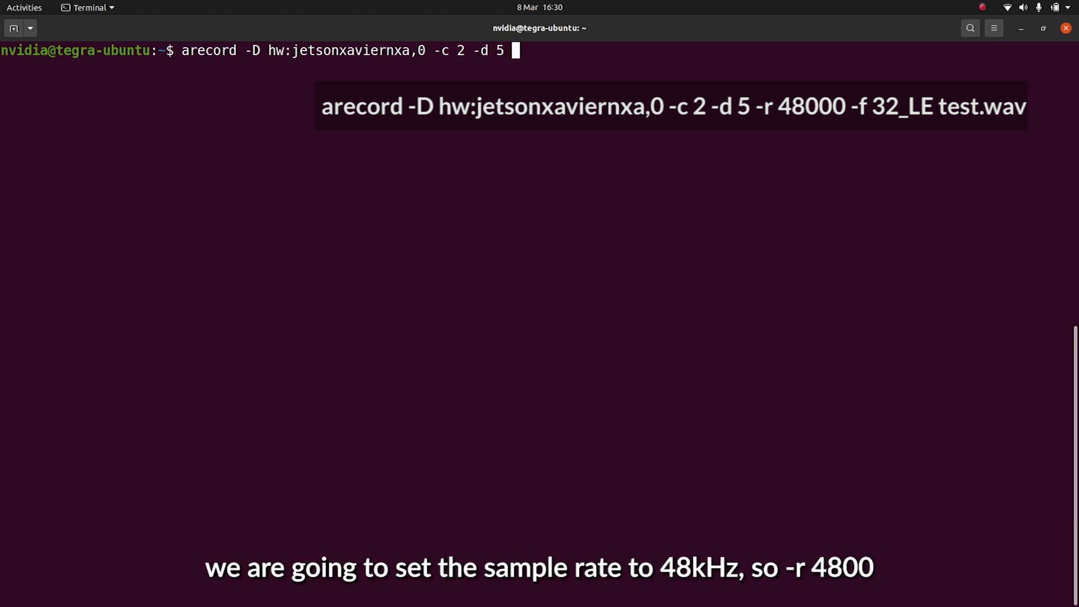
text(-r)
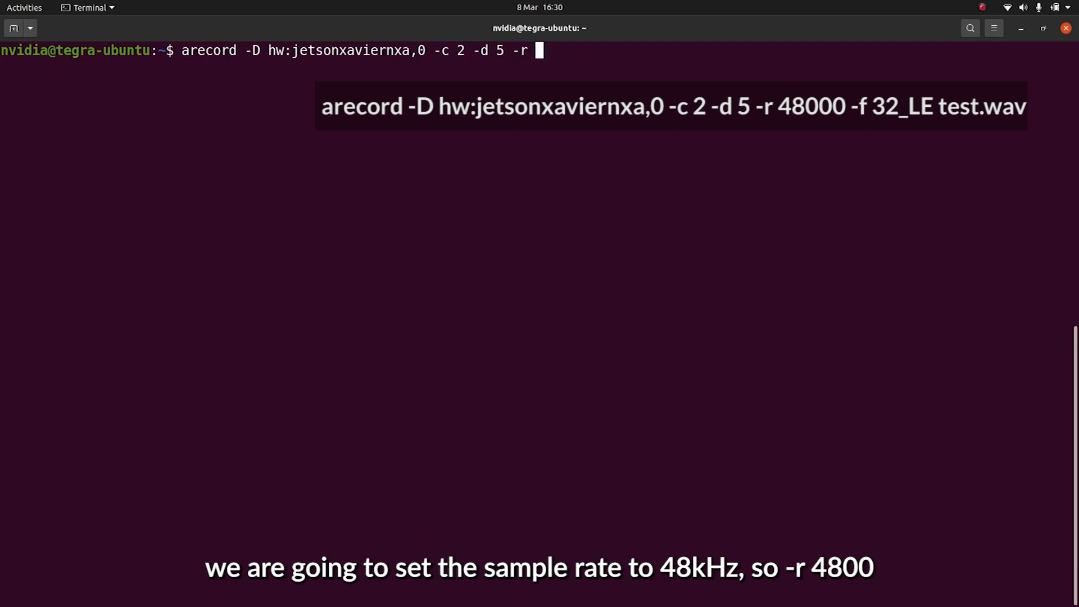
text(48000)
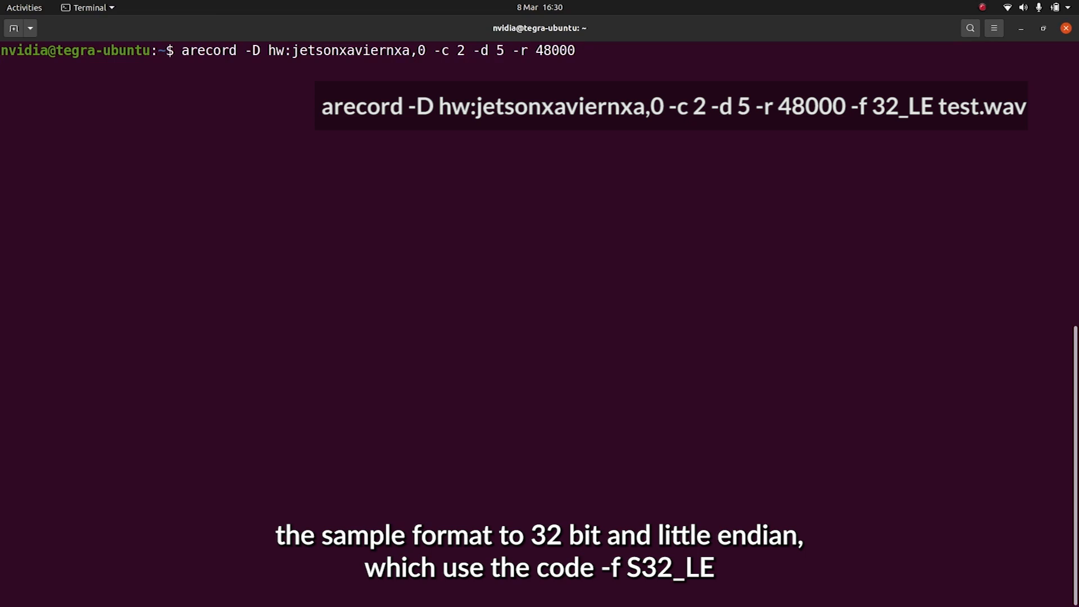
text(-f)
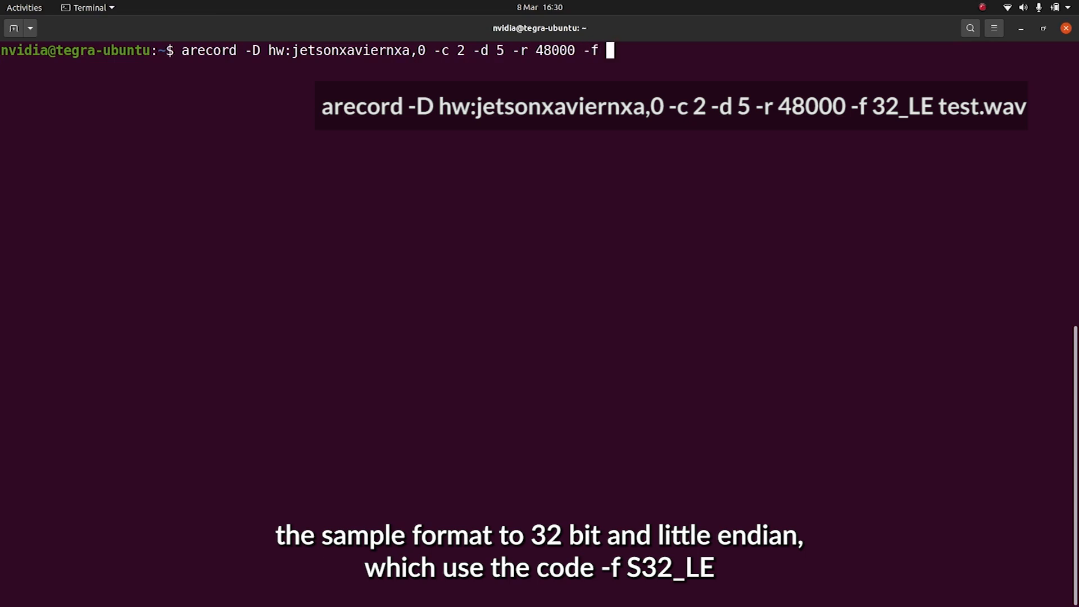
text(S)
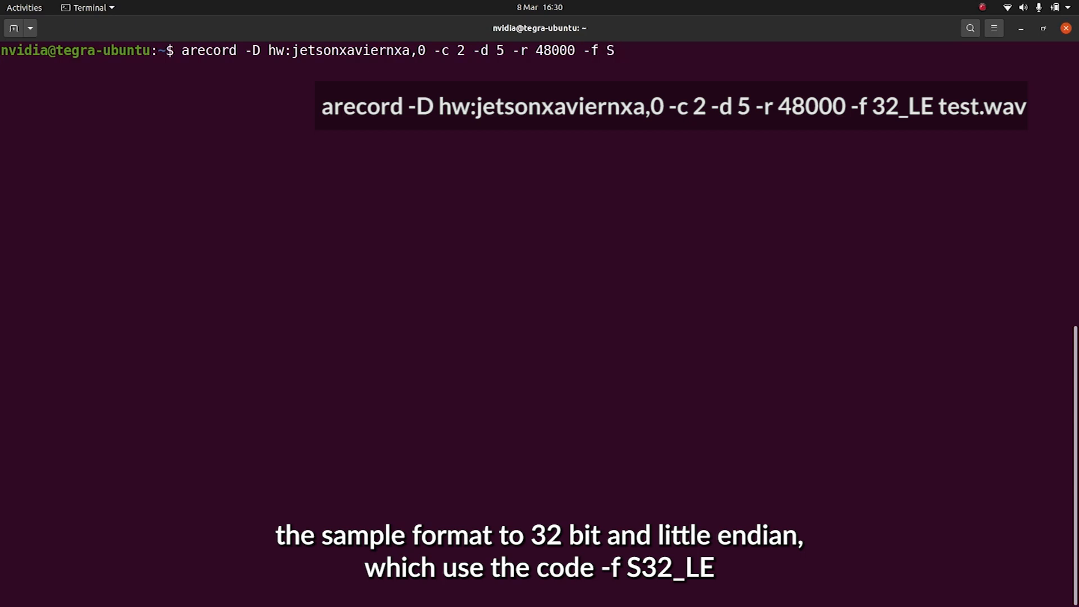
text(32_LE)
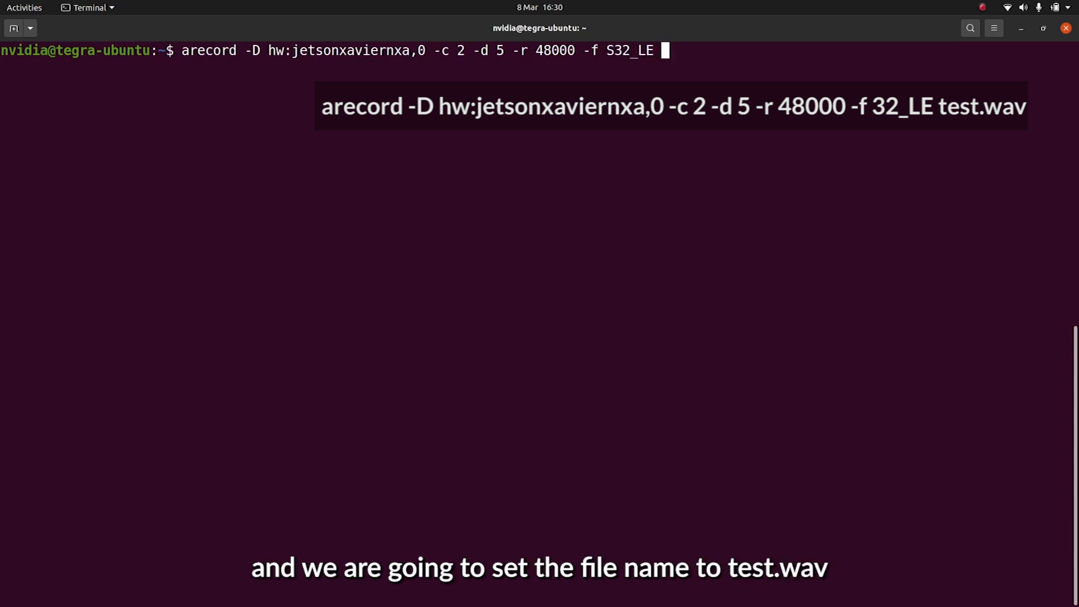
text(test)
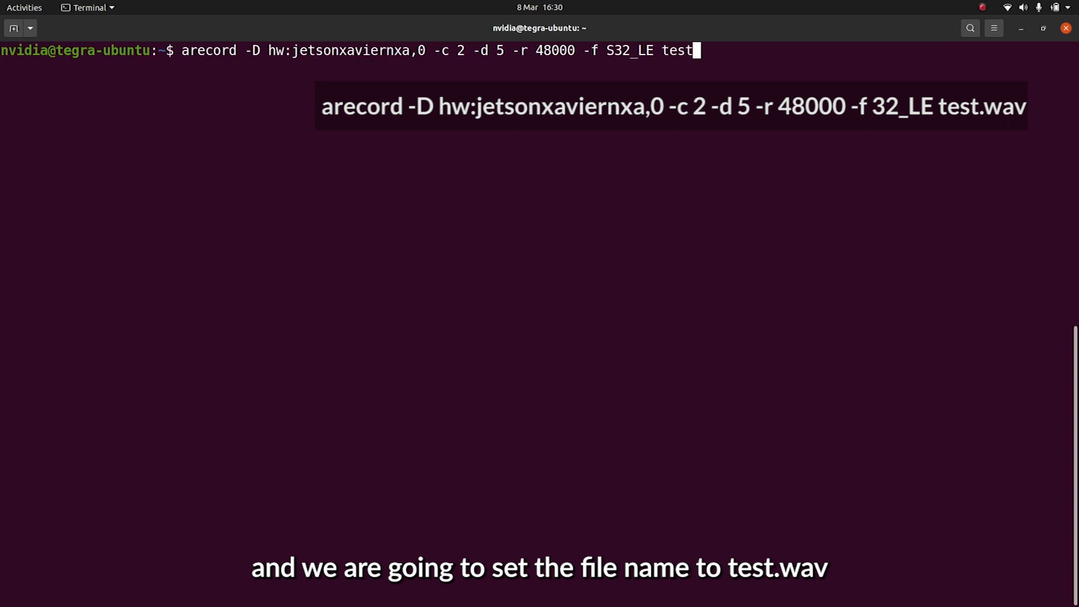
text(.wav)
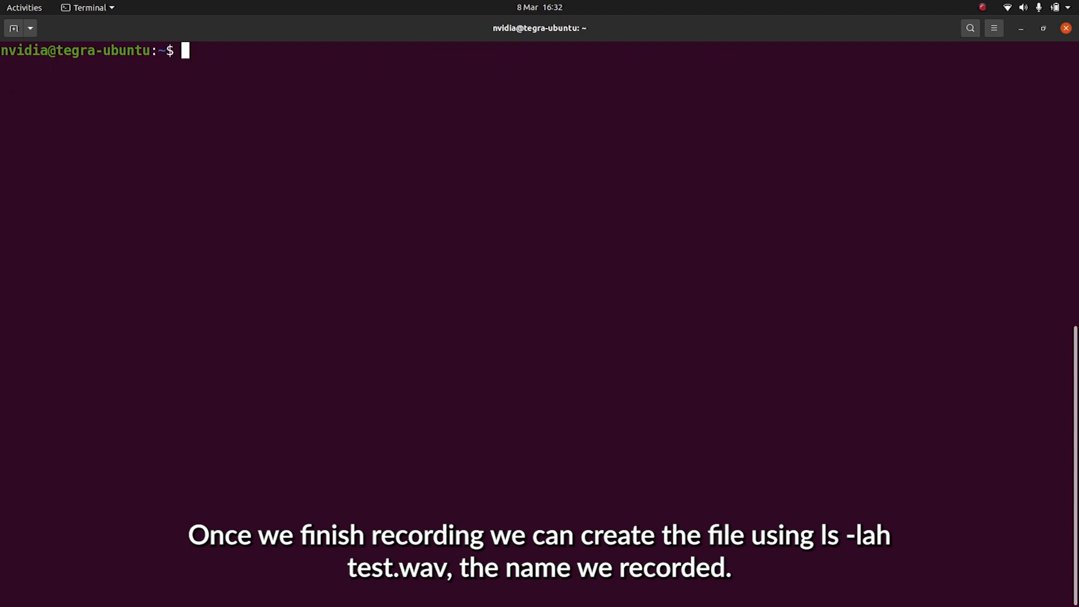
Step: List test.wav with ls -lah to confirm the 1.9M recording
text(ls -lah test.wav)
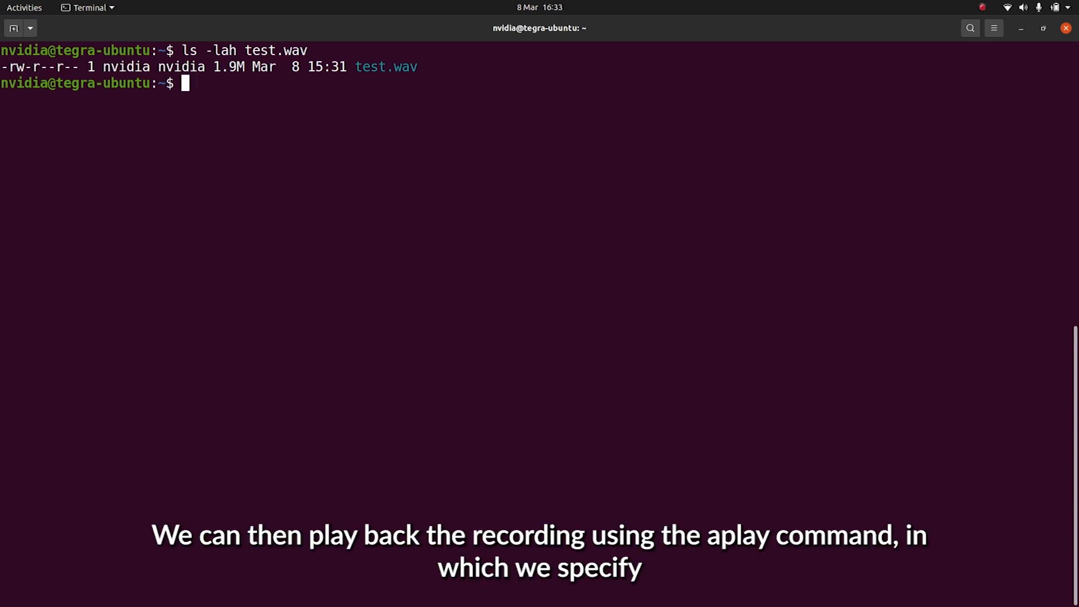
Step: Begin an aplay command on playback device hw:jetsonxaviernxa,1
text(ap)
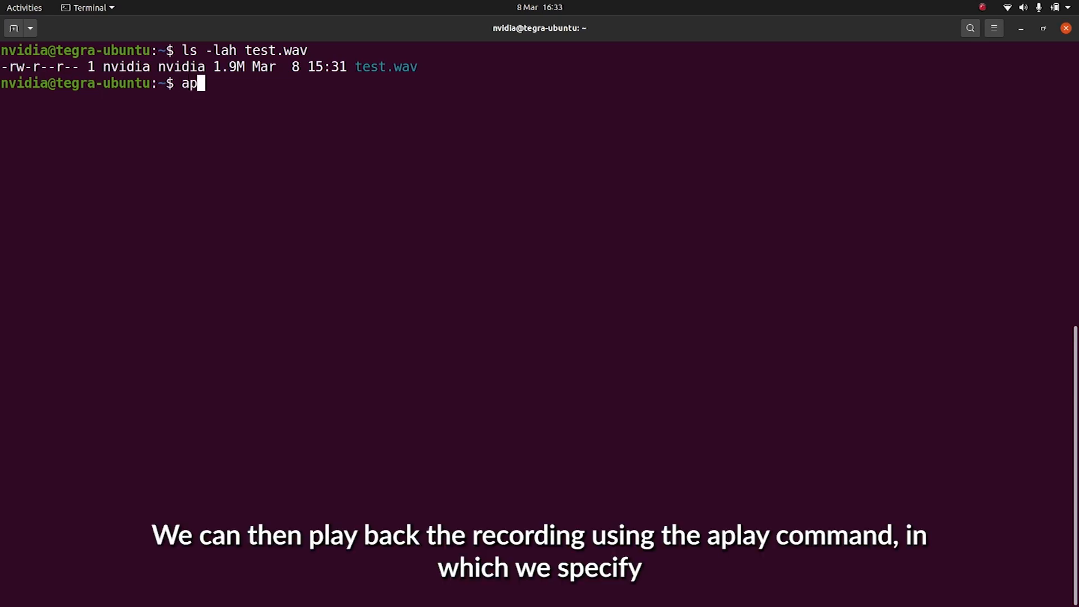
text(lay)
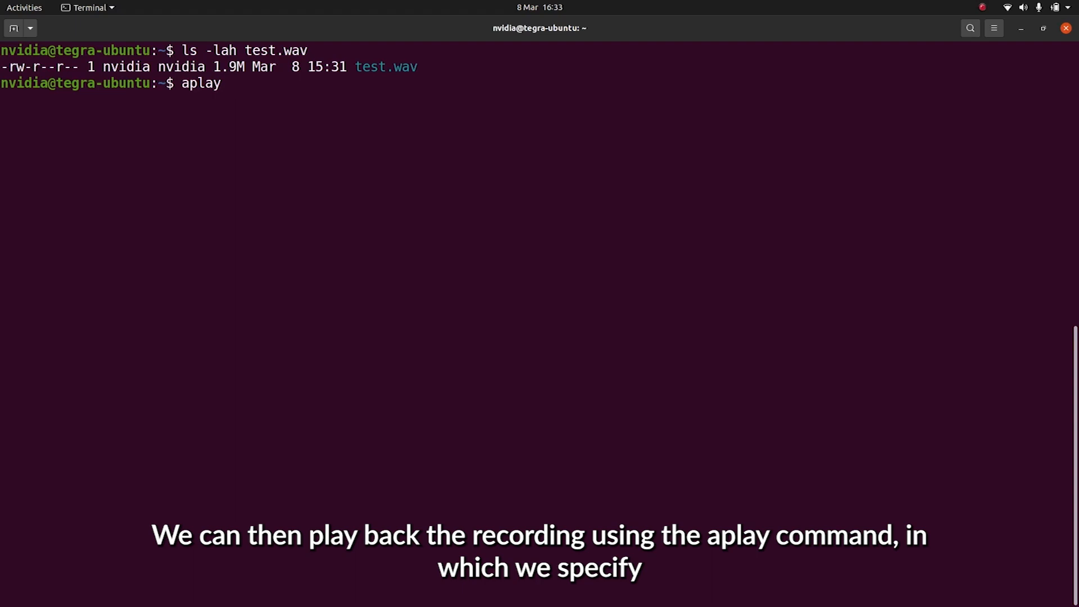
text(-D)
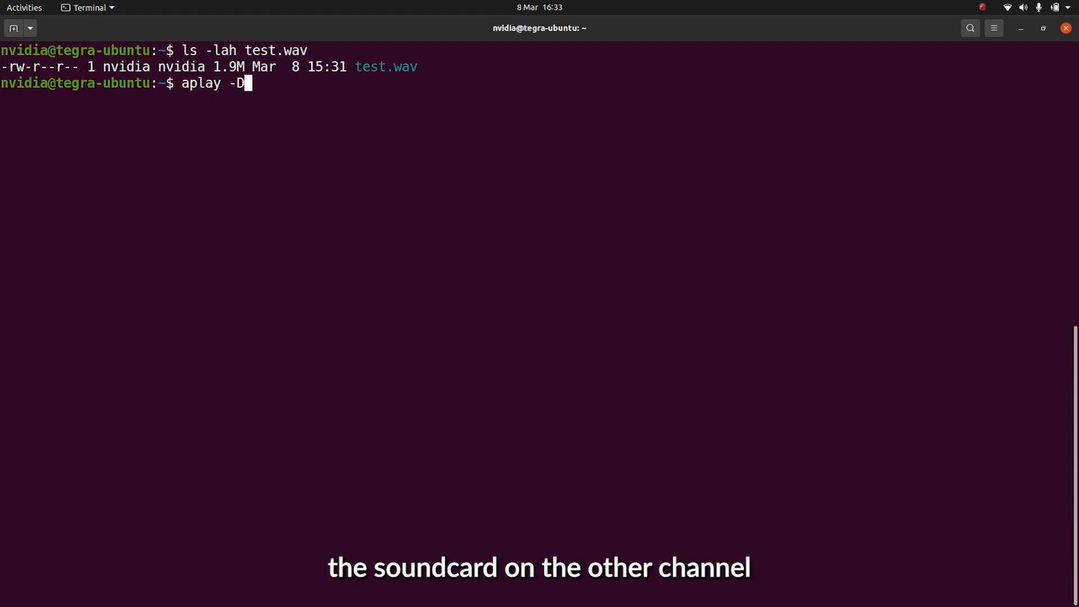
text(hw)
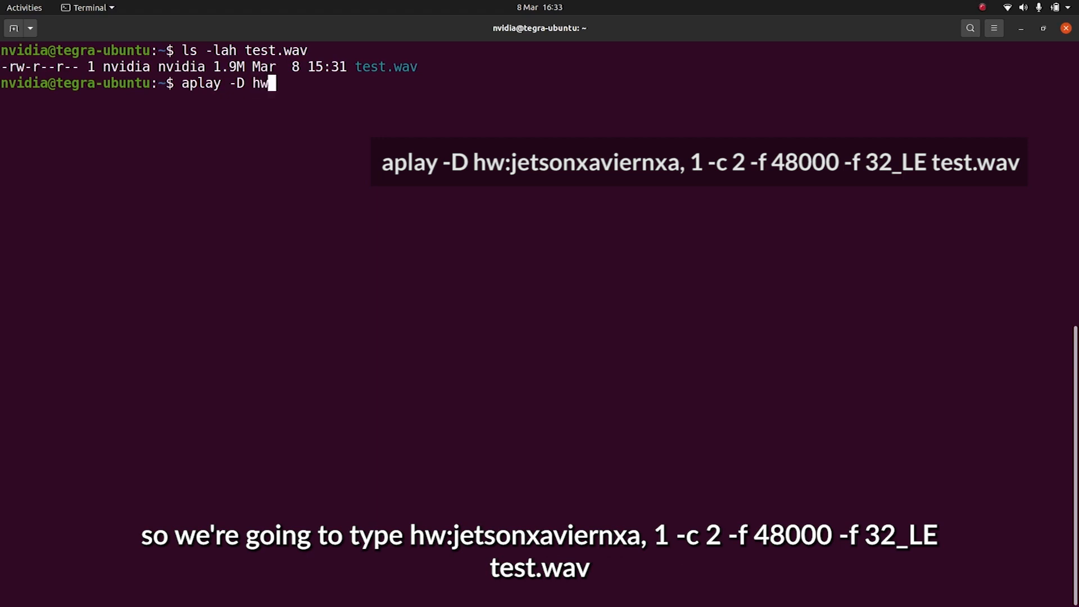
text(:jetso)
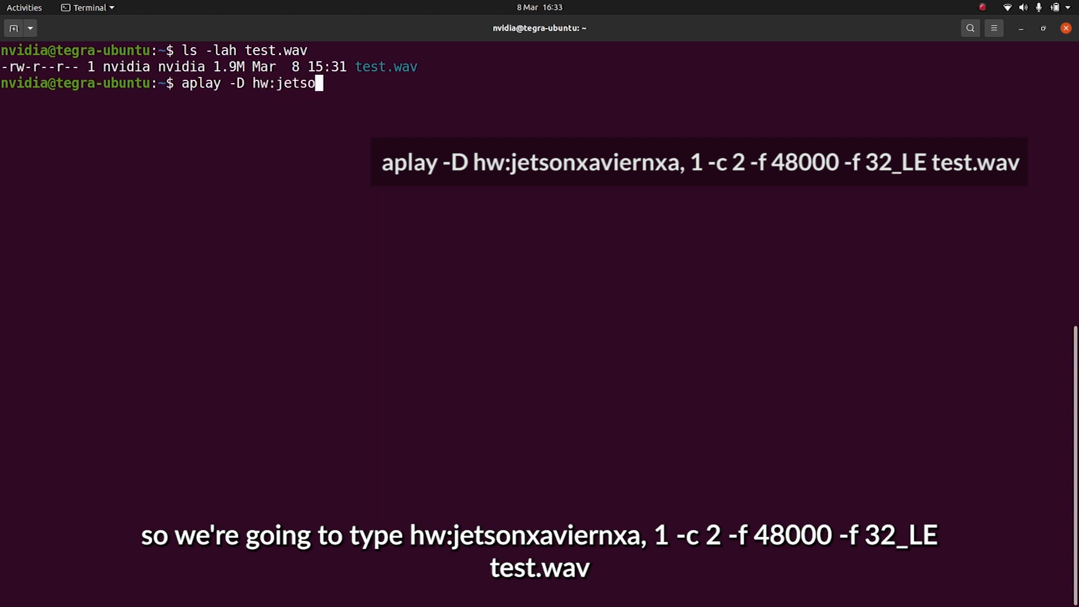
text(nxaviernx)
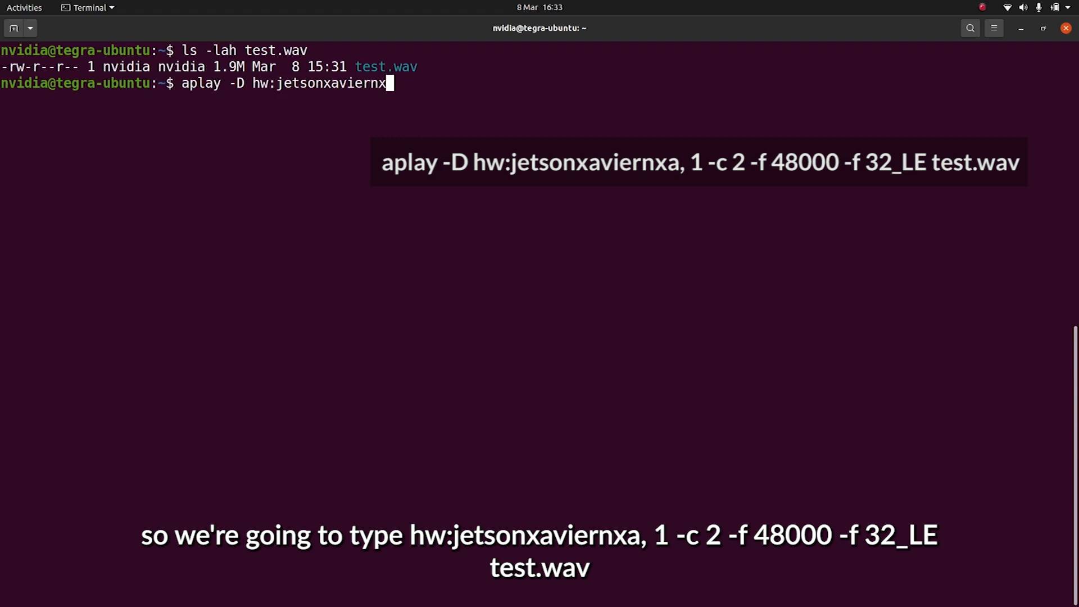
text(a,1)
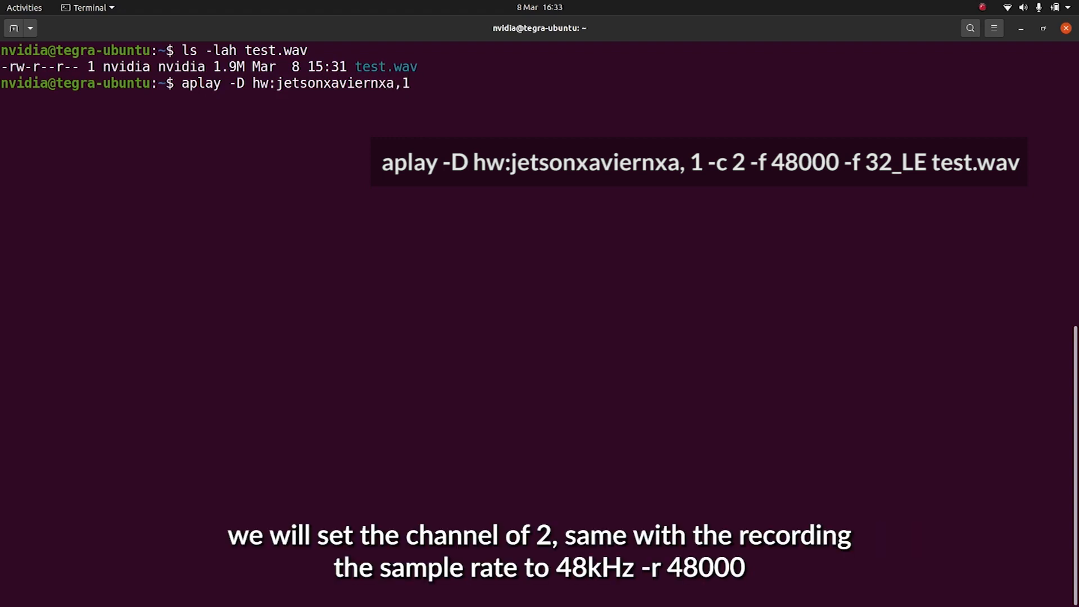
Step: Play test.wav at 2 channels, 48000 Hz, S32_LE, then clear the terminal
text(-c)
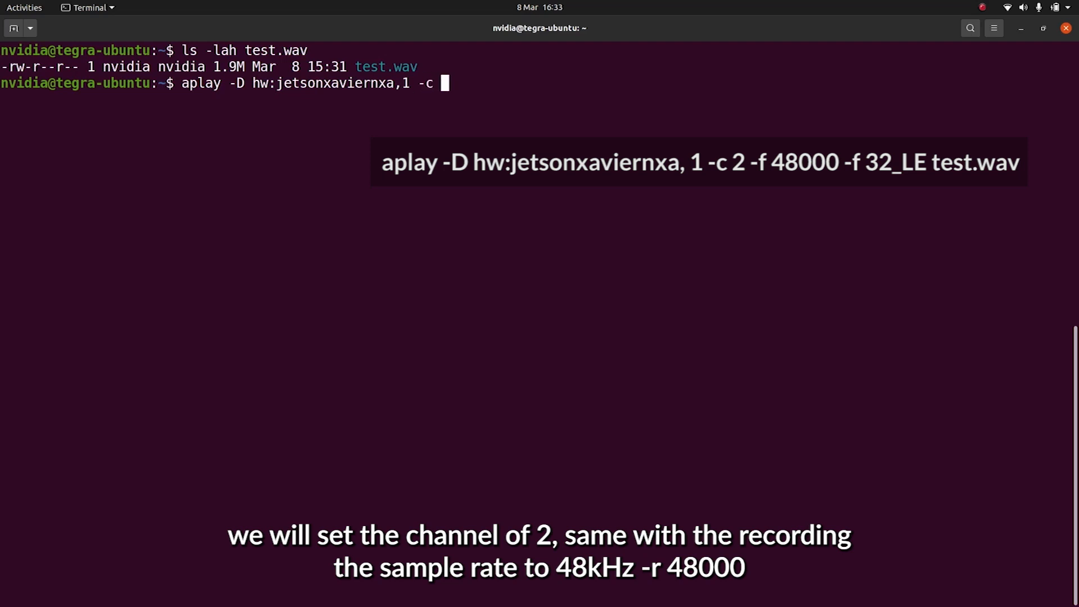
text(2)
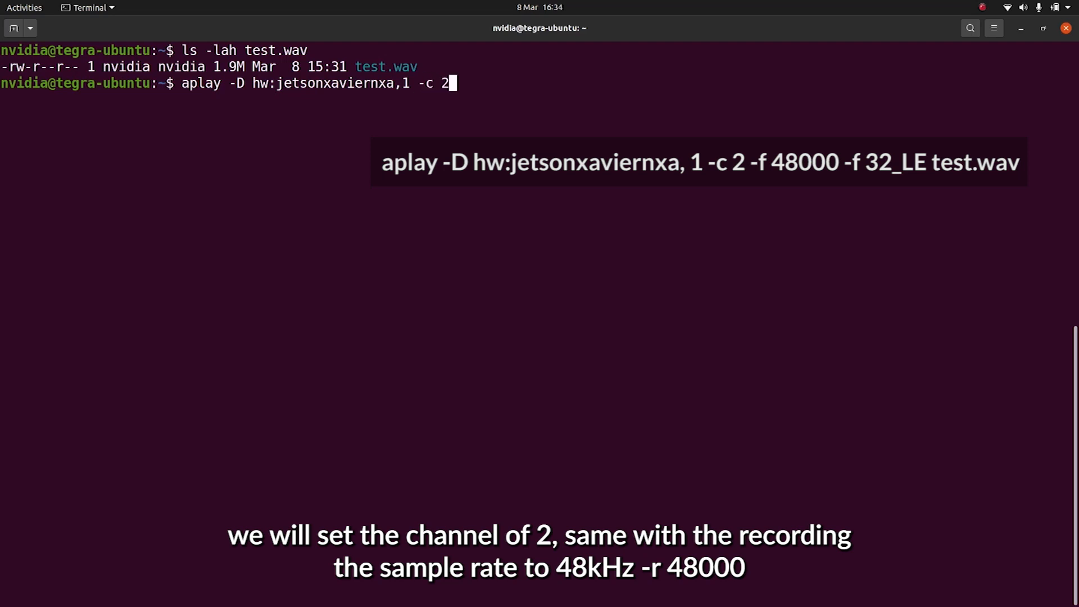
text(-r)
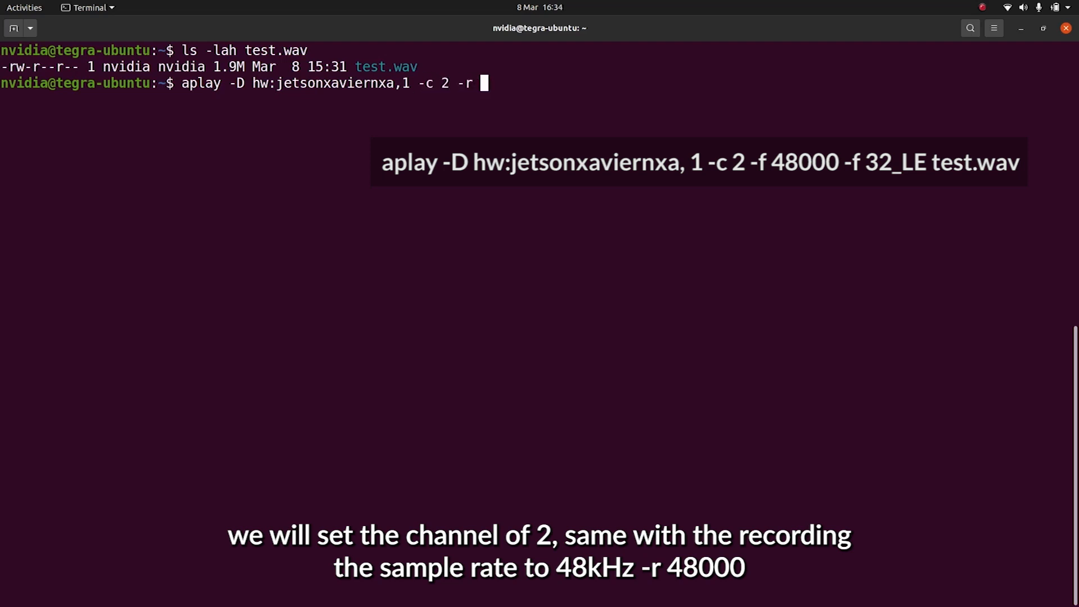
text(480000)
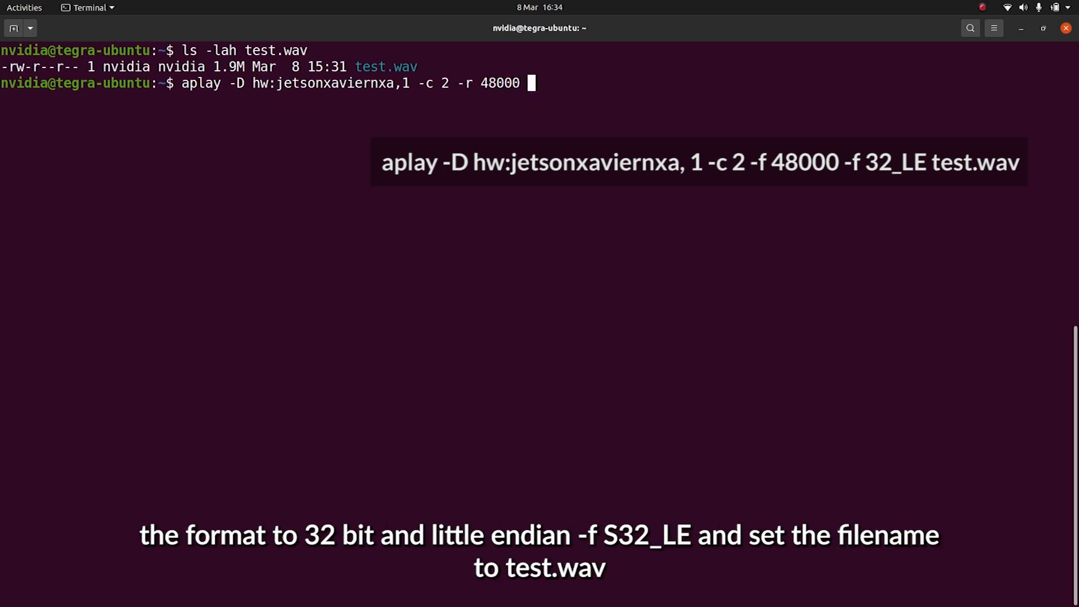
text(-f S32_LE)
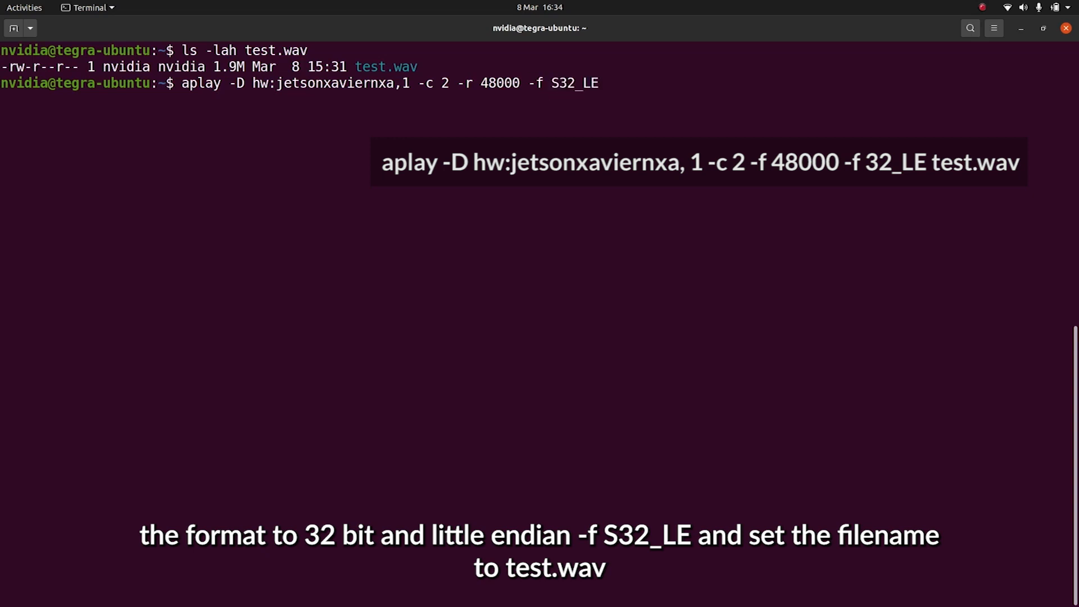
text(te)
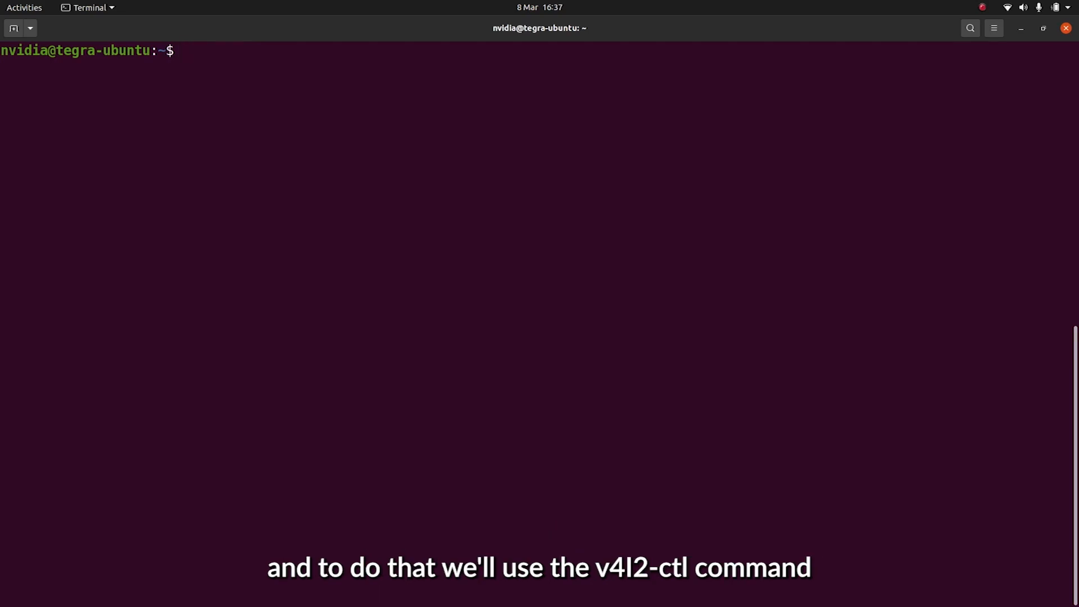
Step: List /dev/video0's RG10 capture formats with v4l2-ctl --list-formats-ext
text(v4l2-)
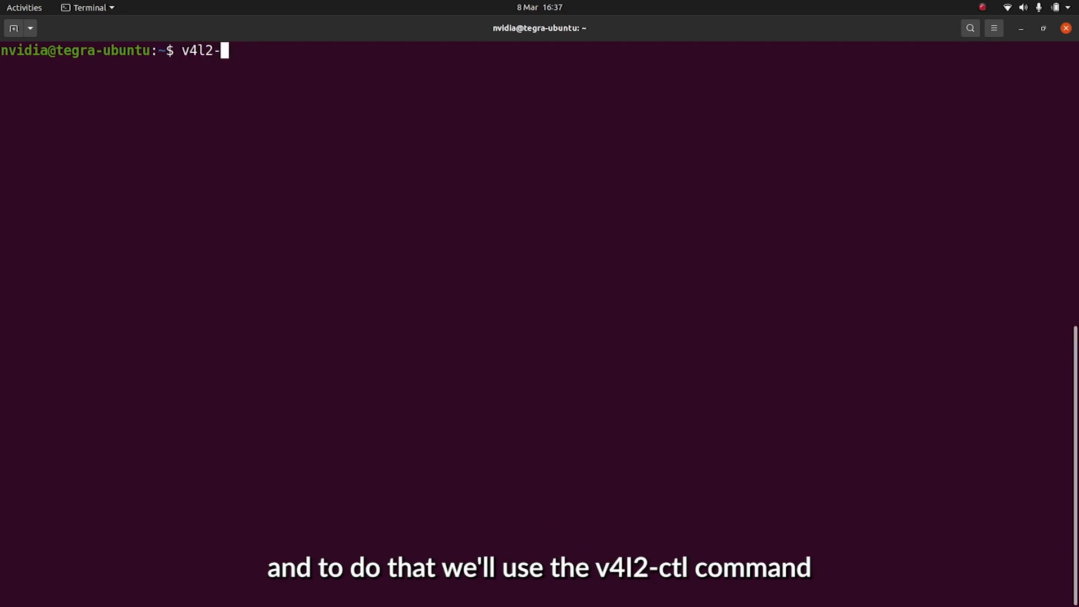
text(ctl)
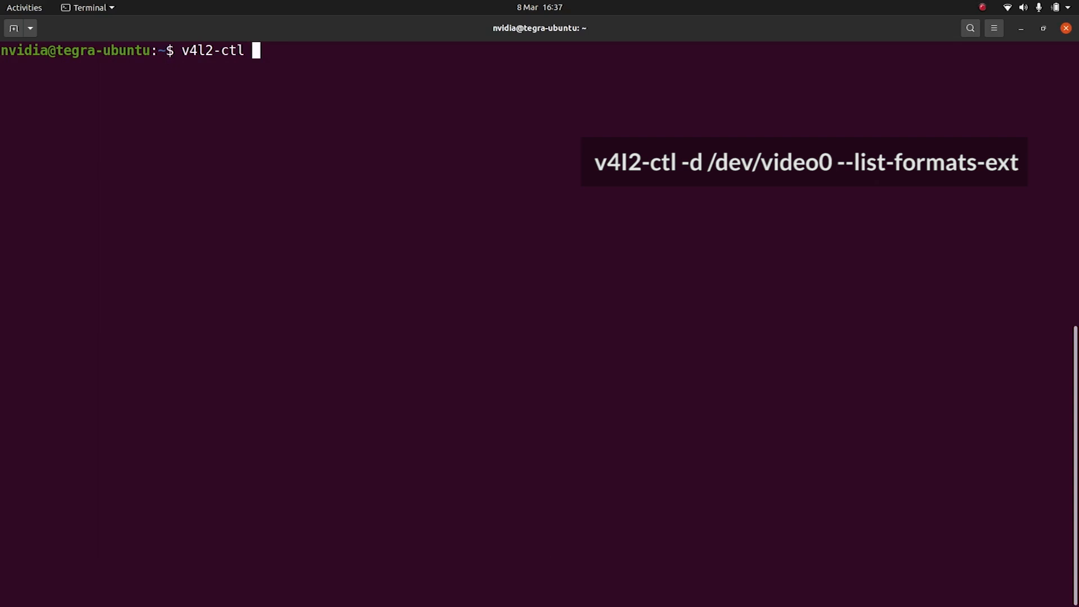
text(-d)
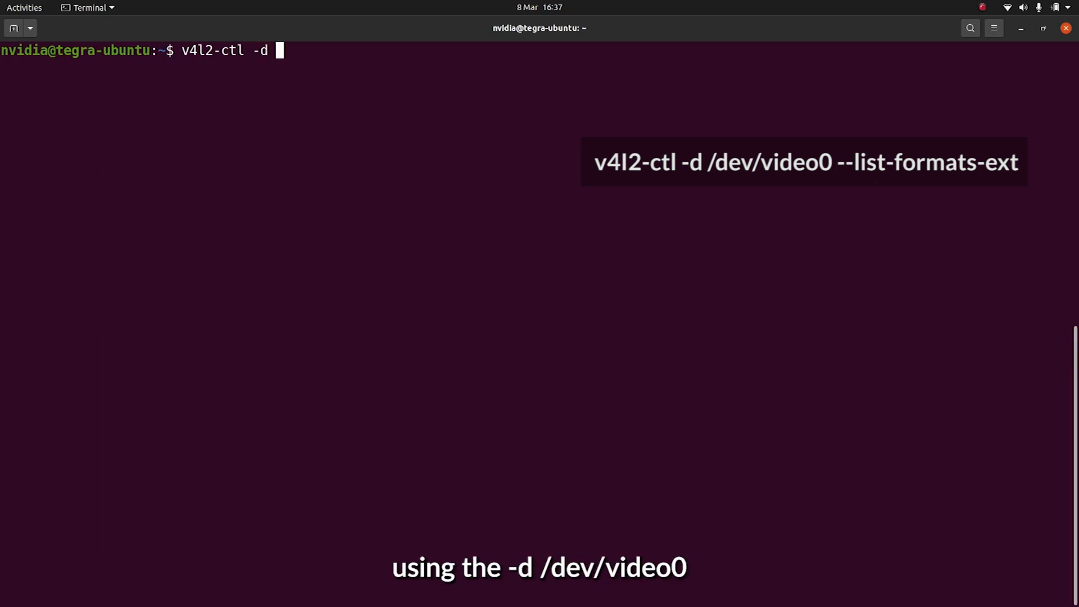
text(/dev/)
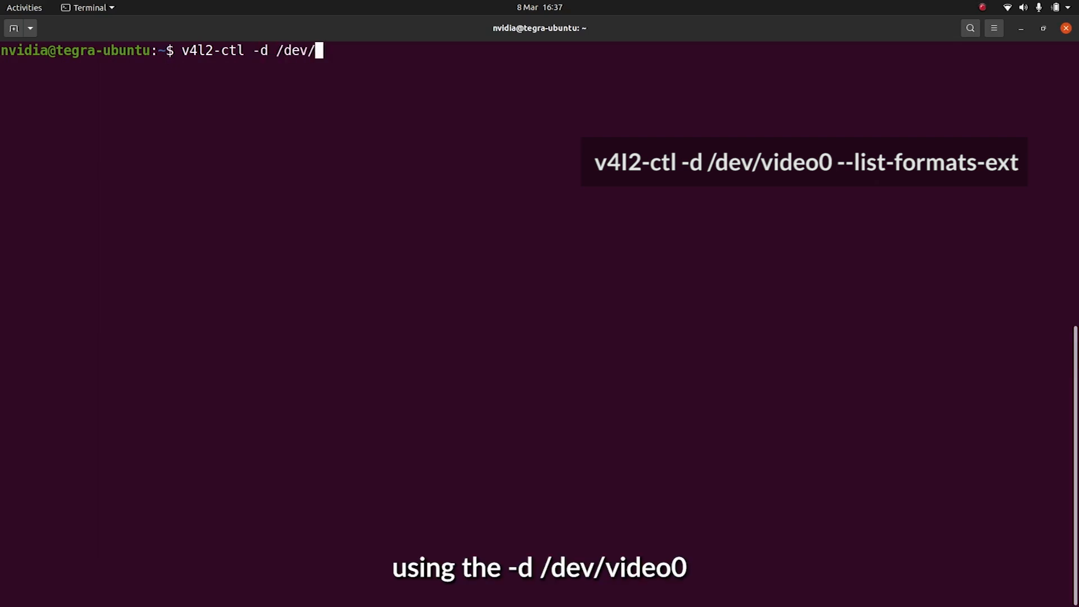
text(vide)
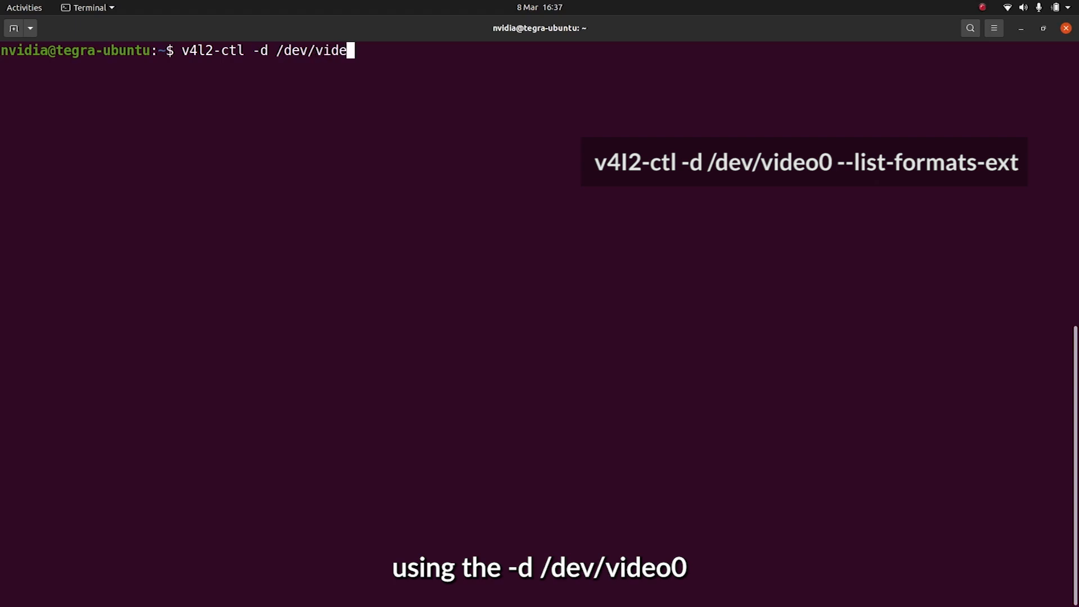
text(o0)
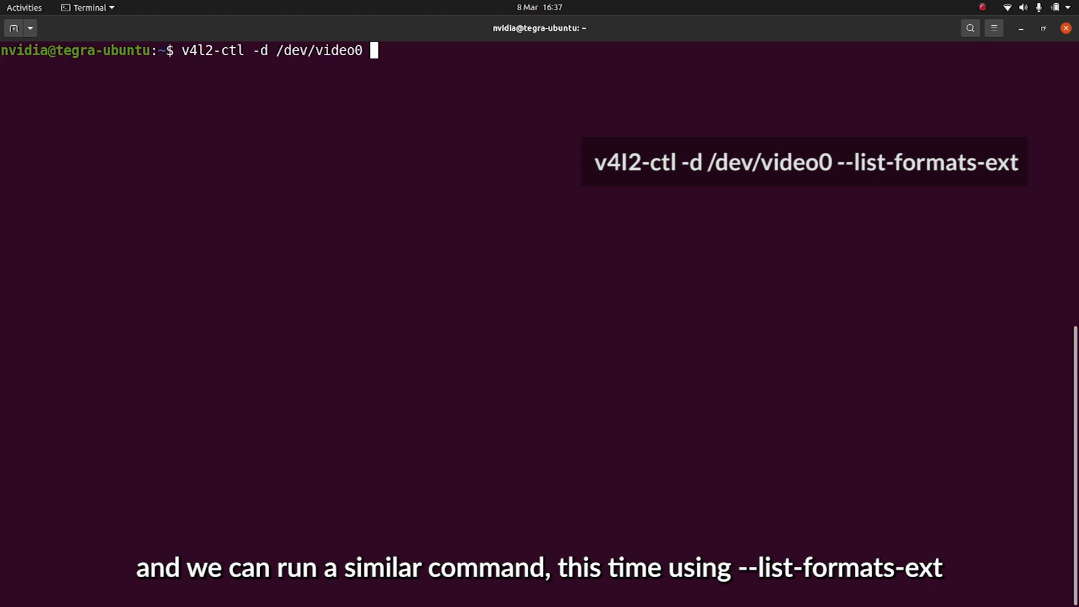
text(-)
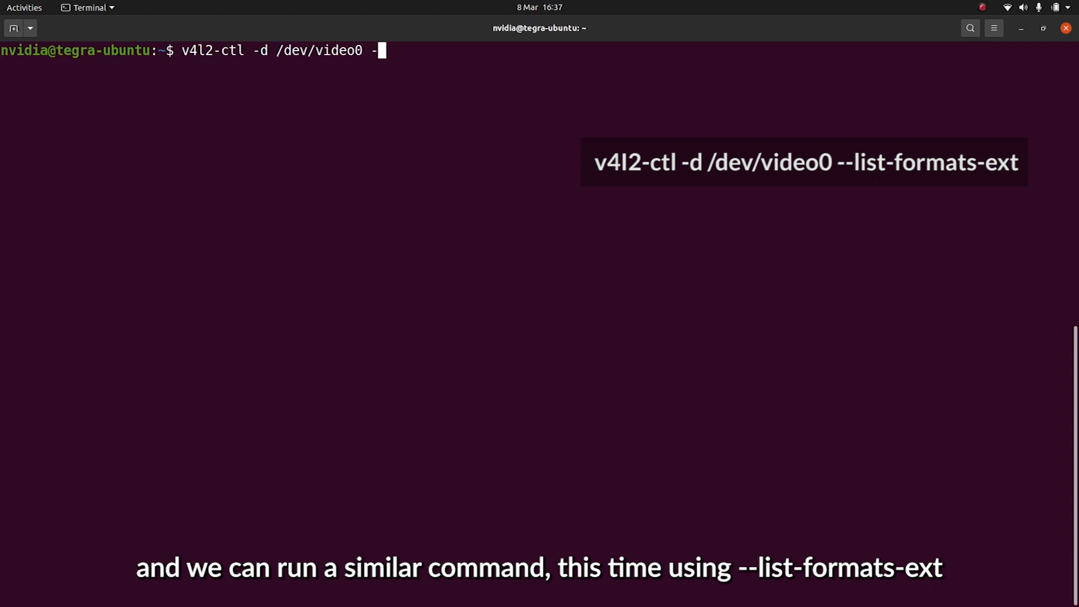
text(-list-)
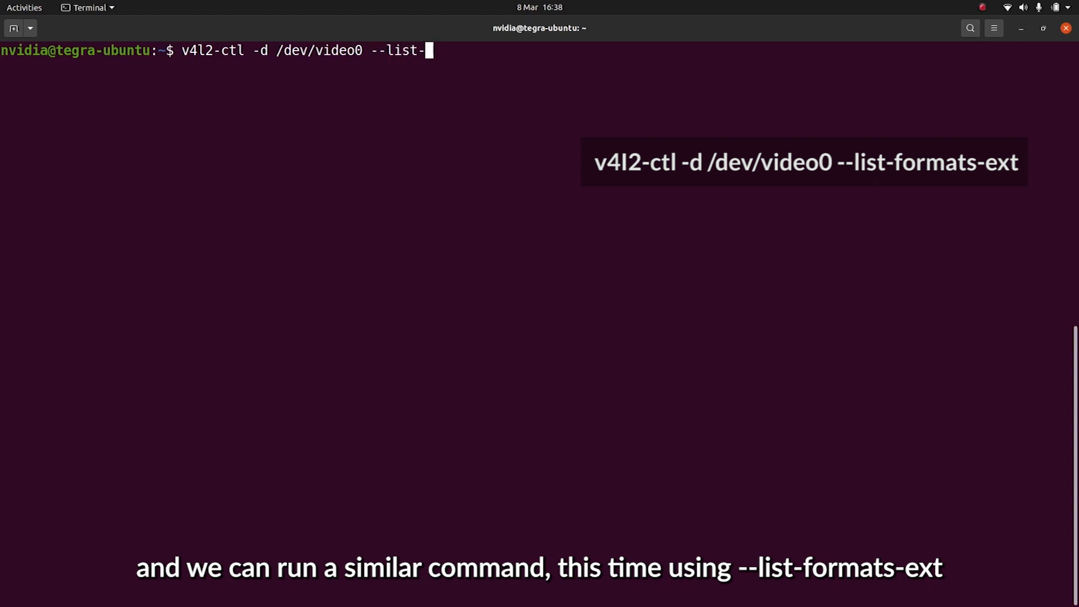
text(formats-ext)
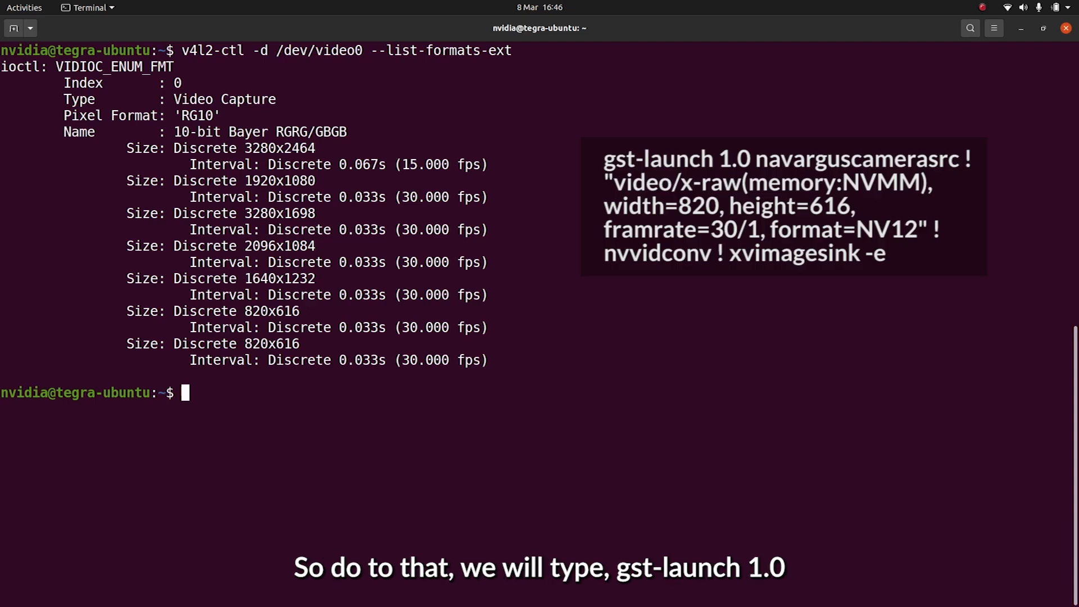
Step: Start the pipeline with gst-launch-1.0 nvarguscamerasrc !
text(ge)
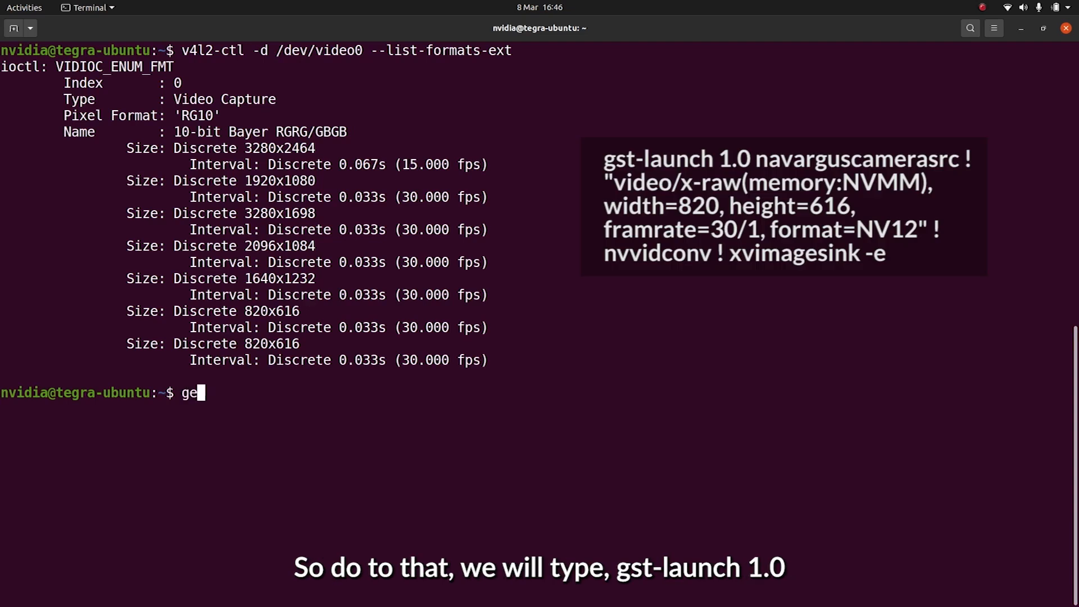
text(st-laun)
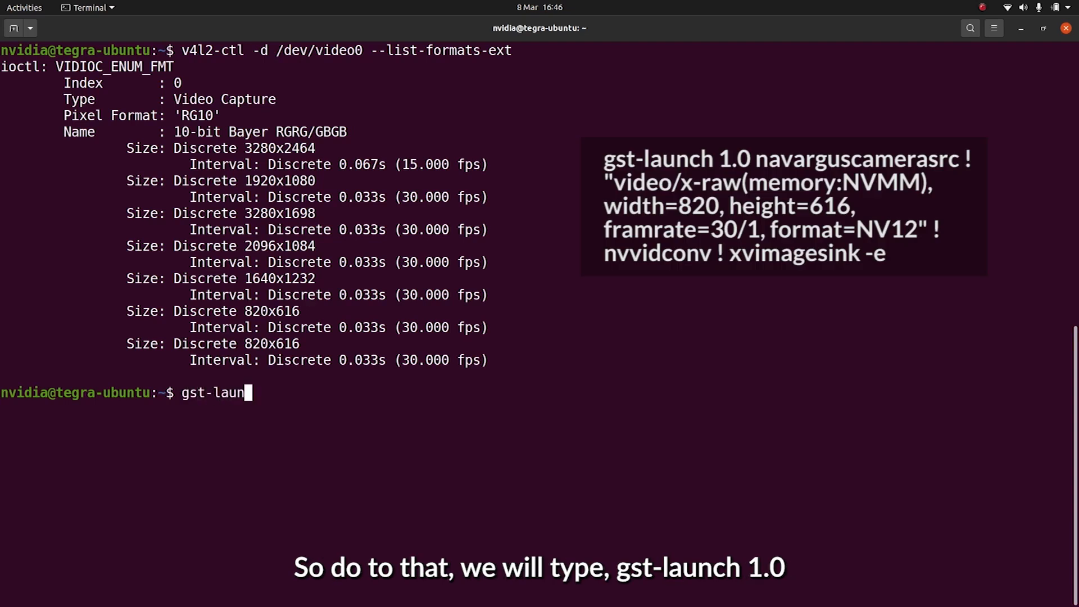
text(ch-1)
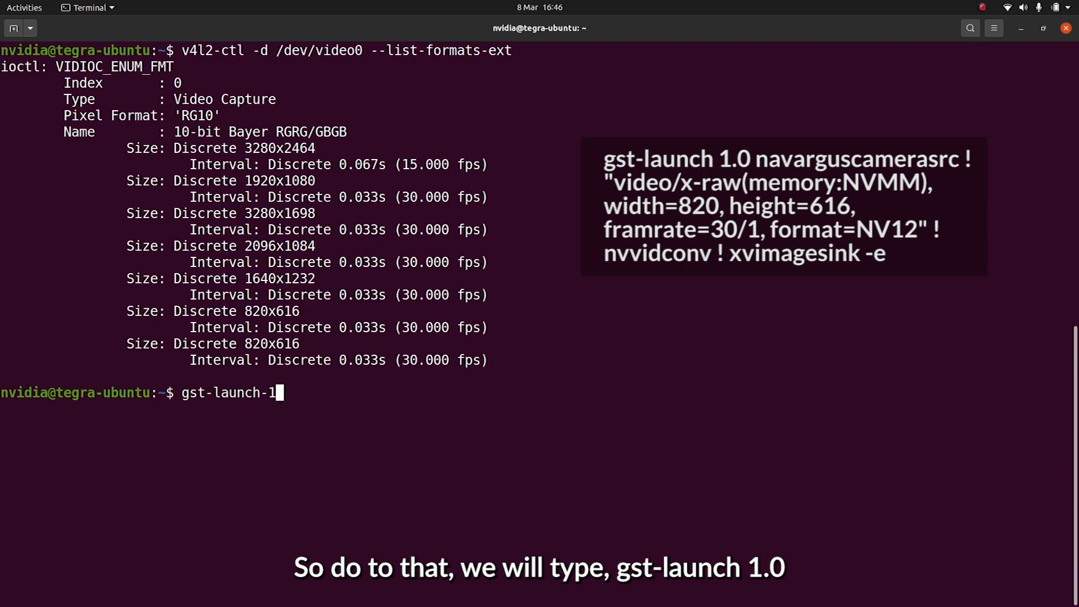
text(.0)
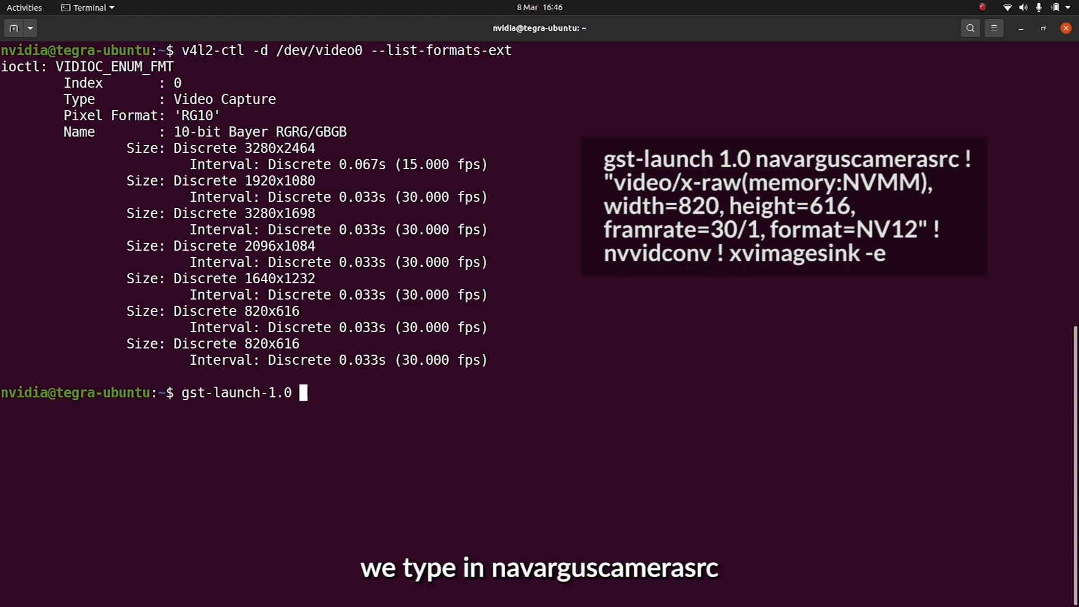
text(nvarguscam)
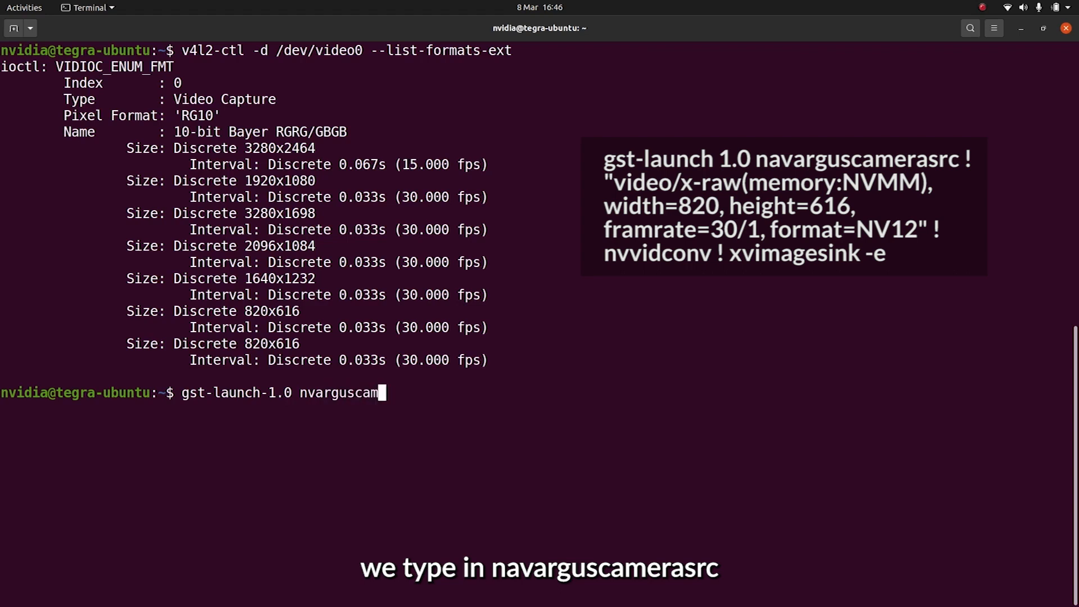
text(erasrc)
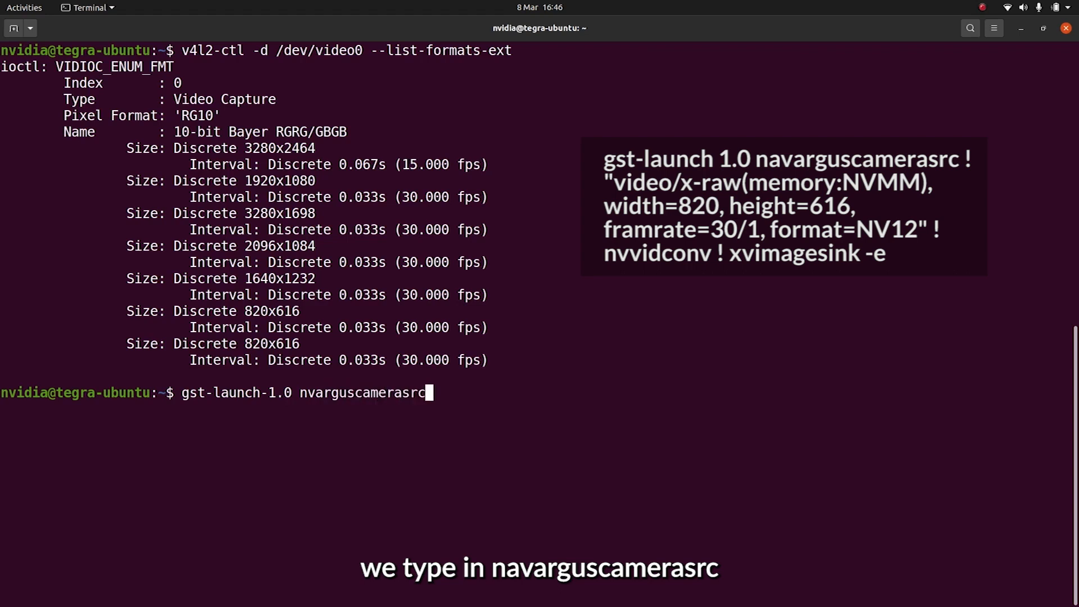
text(!)
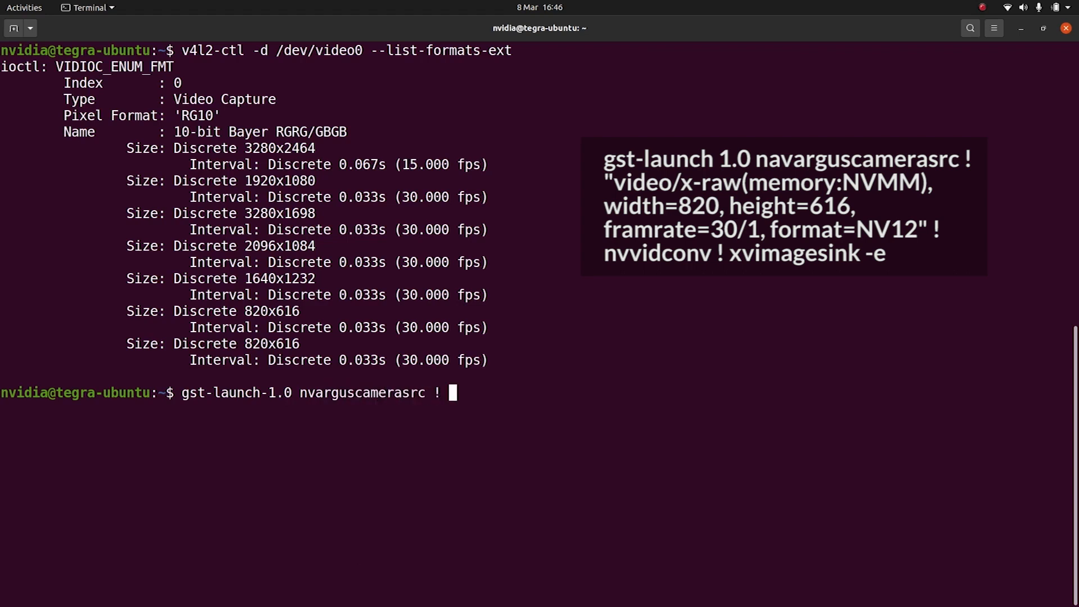
Step: Add the caps type video/x-raw(memory:NVMM), fixing a misspelling
text("")
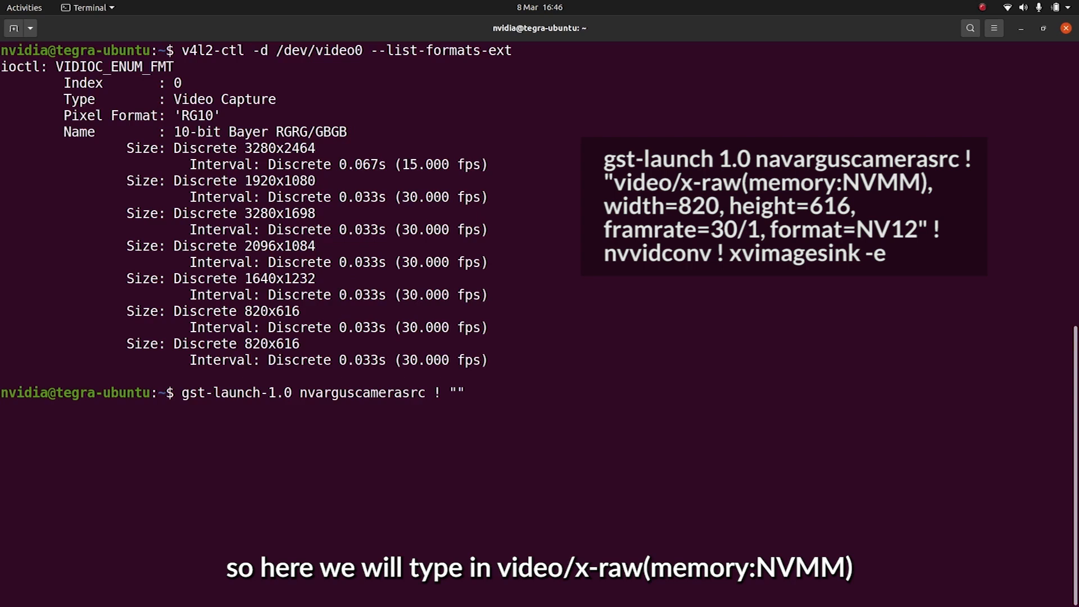
text(viode)
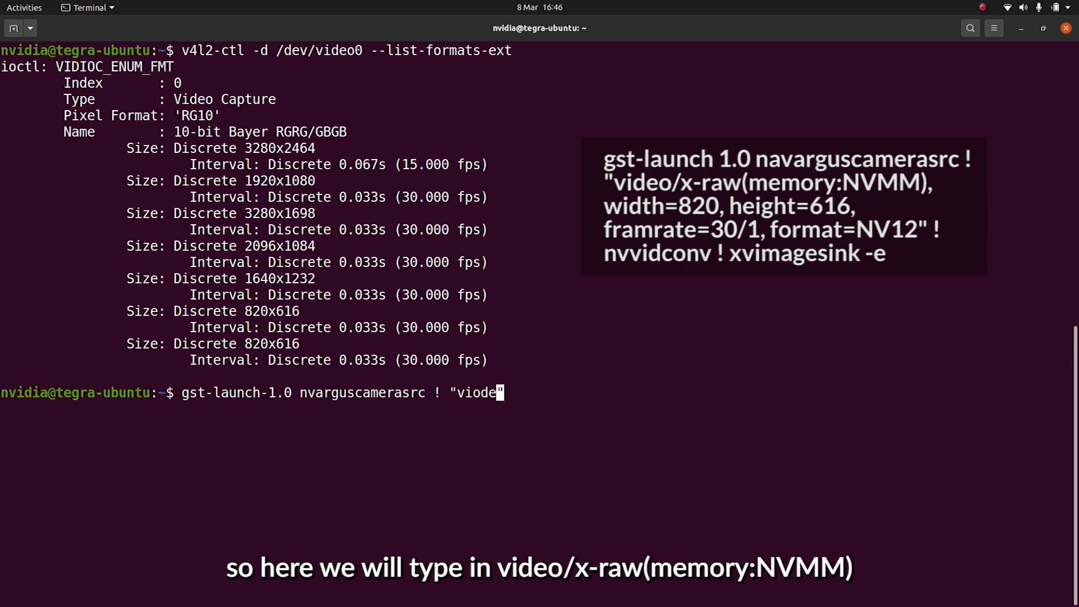
key(BackSpace)
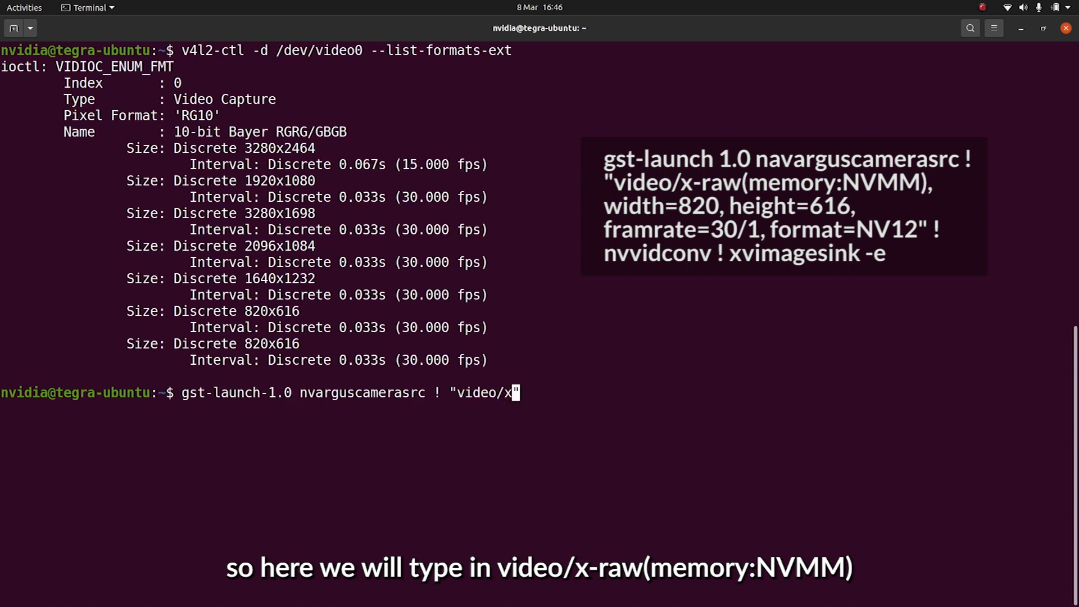
text(-raw()
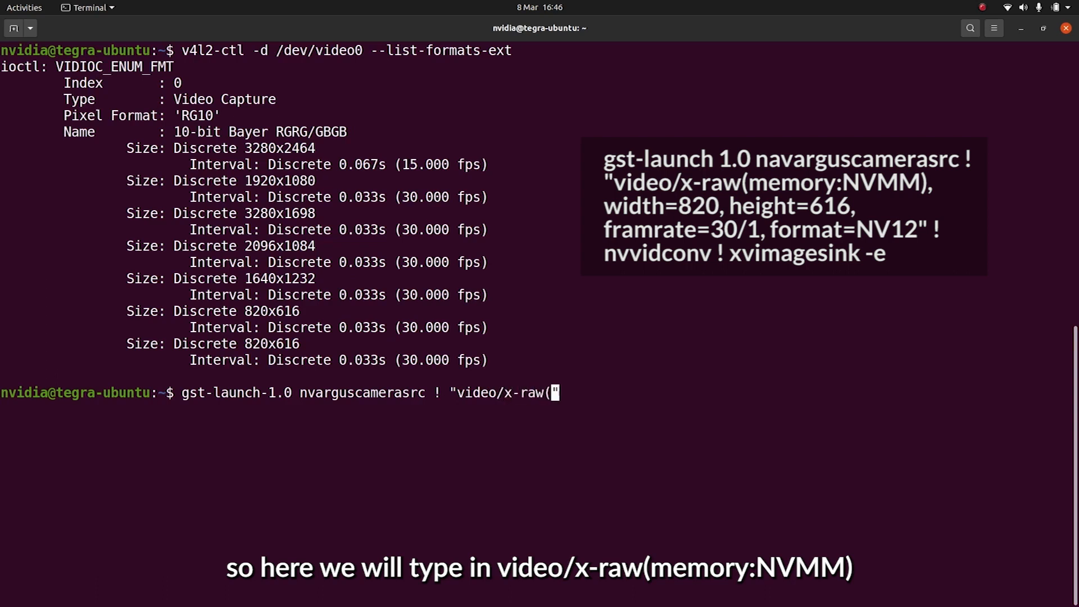
text(memory)
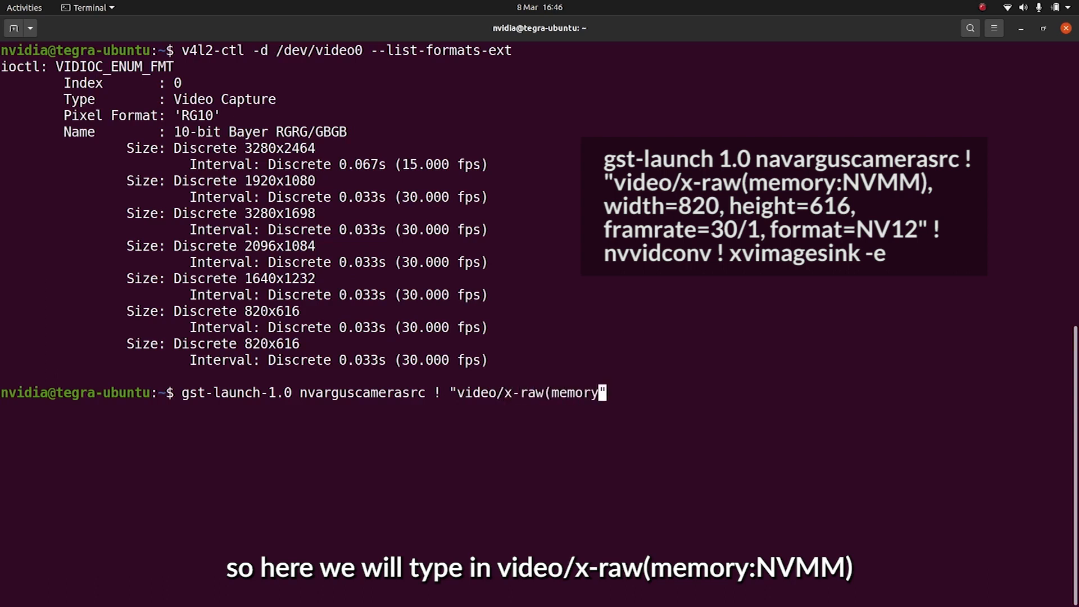
text(N)
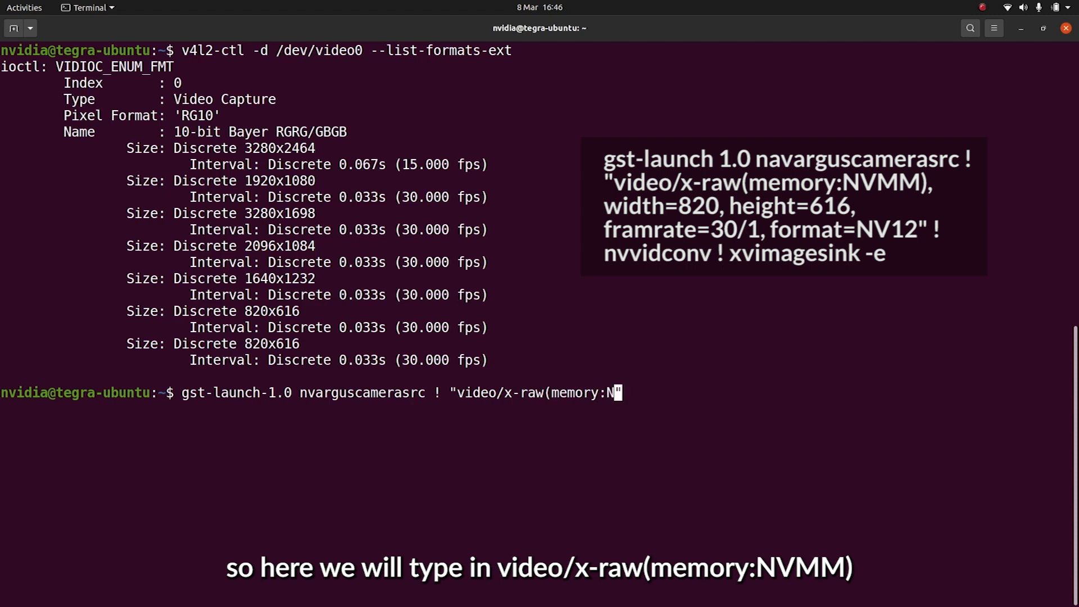
text(VMM))
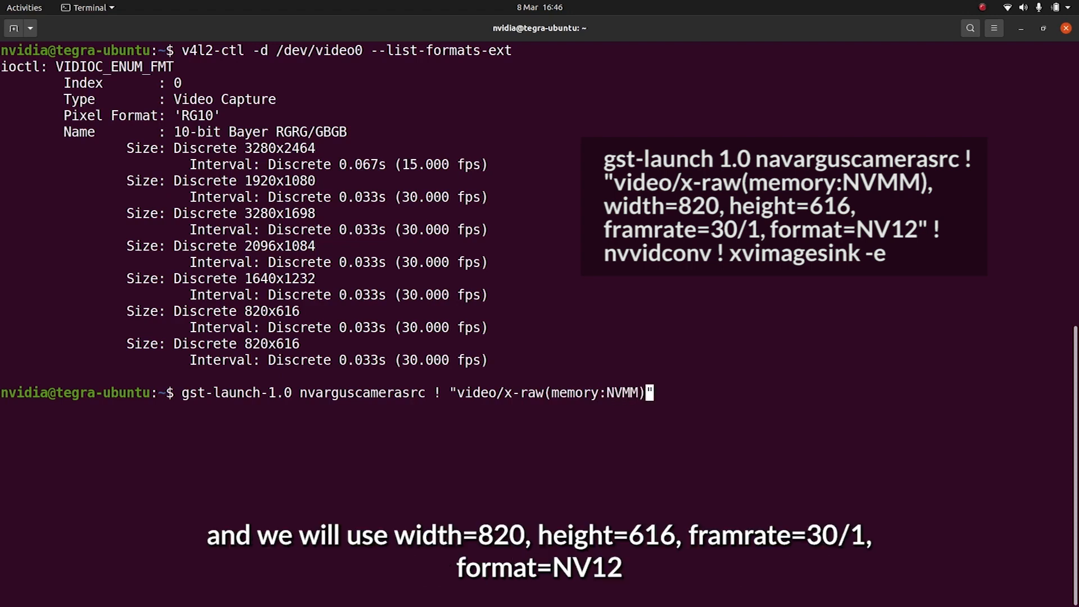
Step: Add width=820, height=616, framerate=30/1 and format=NV12 to the caps
text(, width=8)
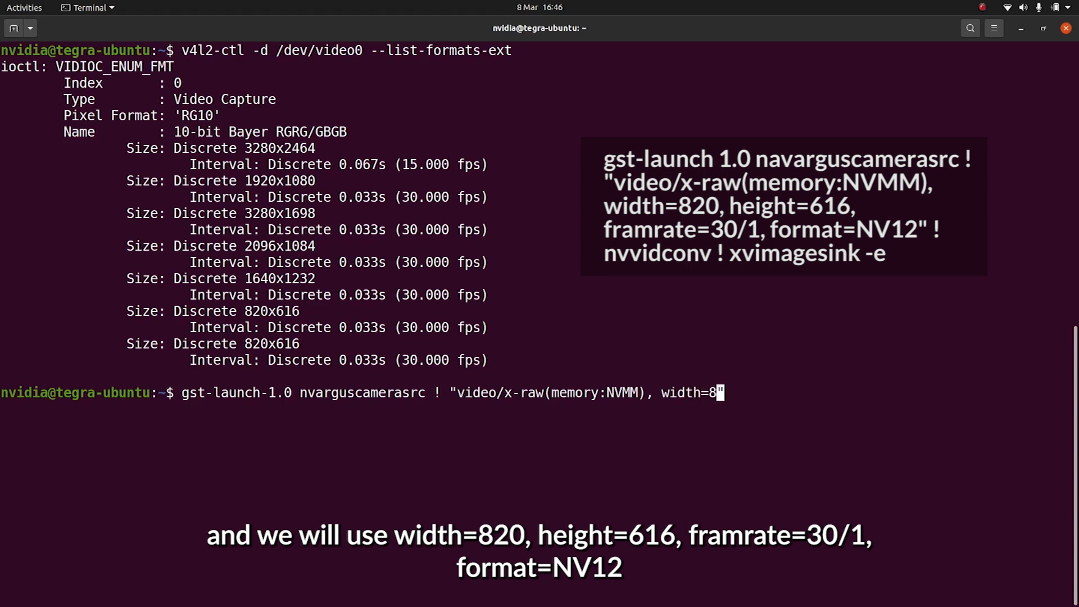
text(20, h)
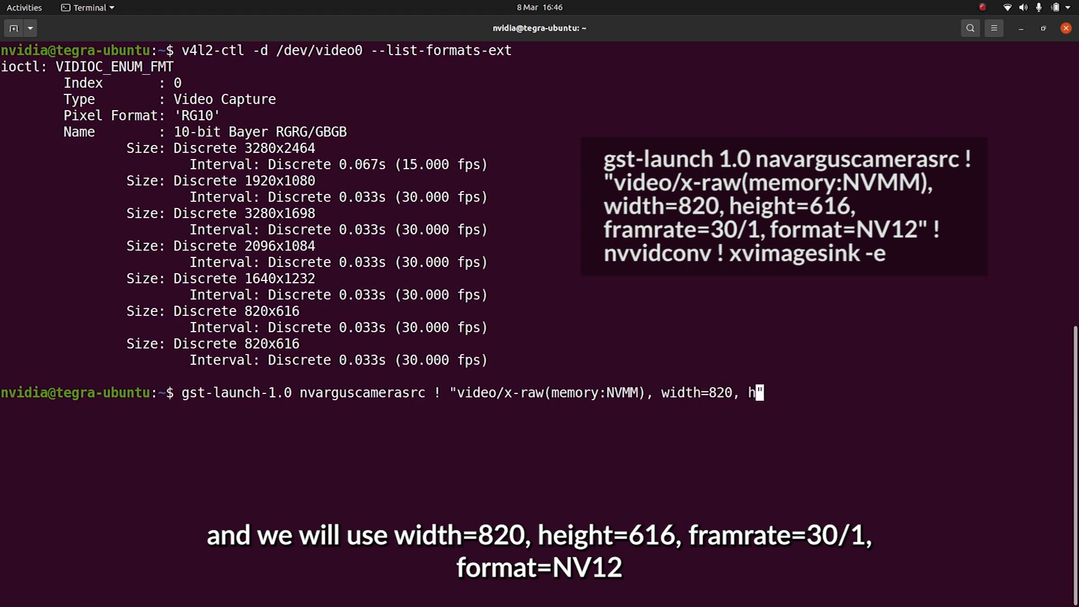
text(eight)
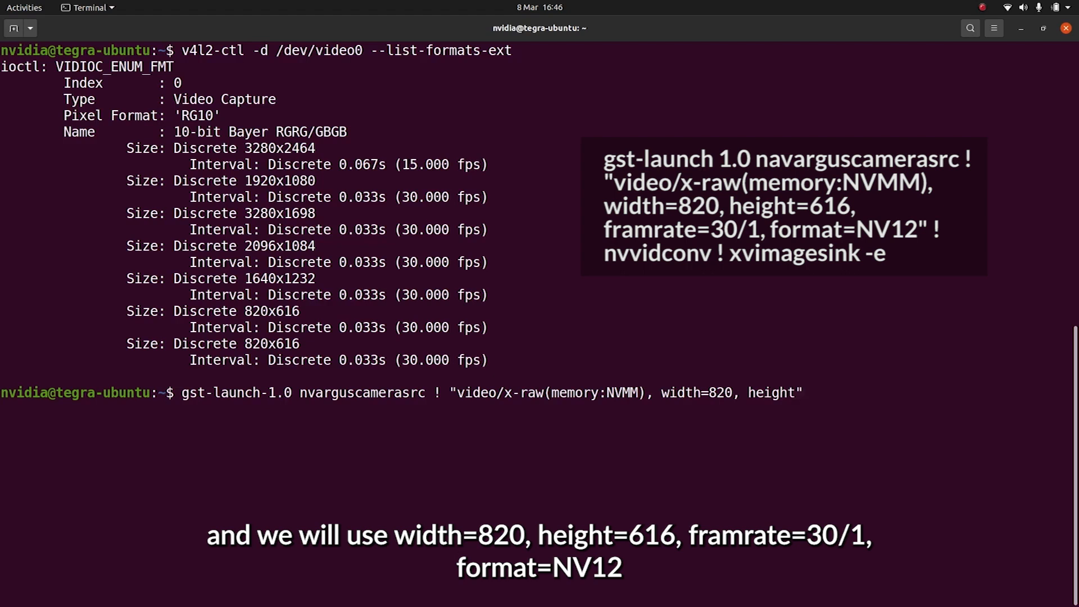
text(6)
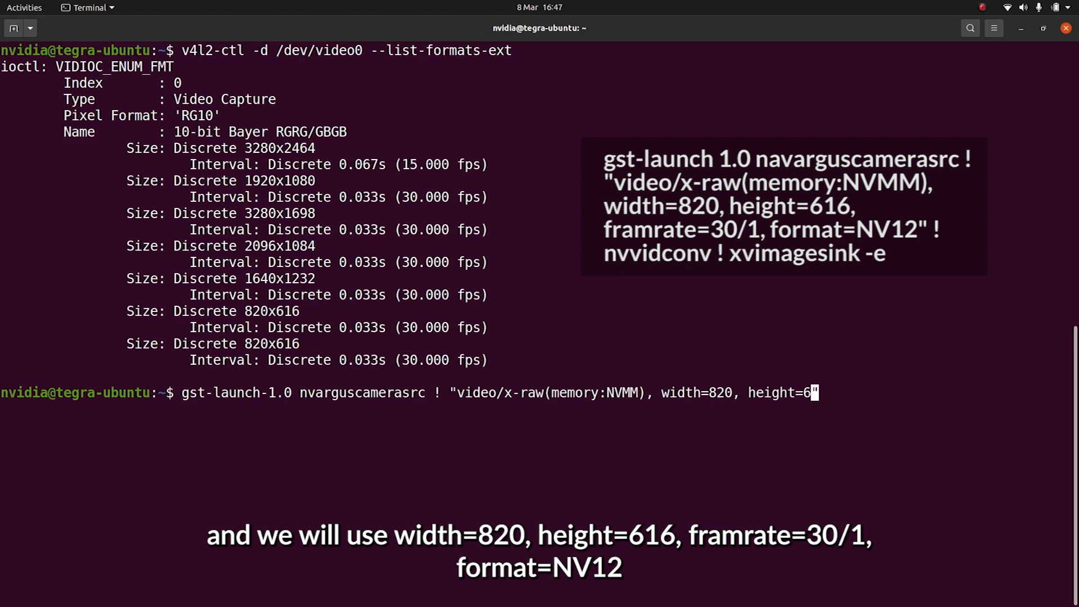
text(16,)
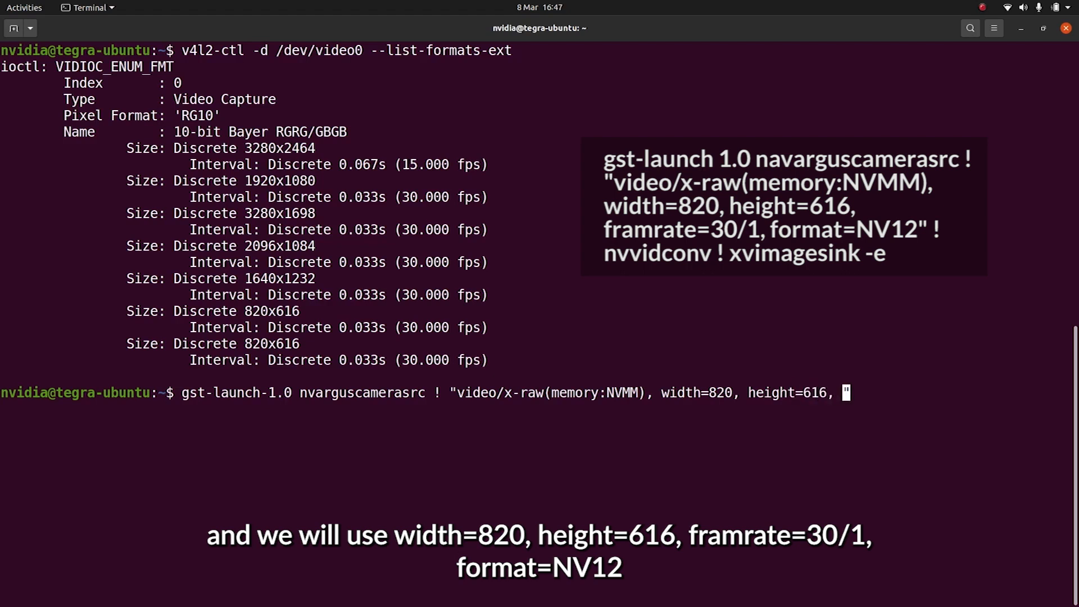
text(framerate)
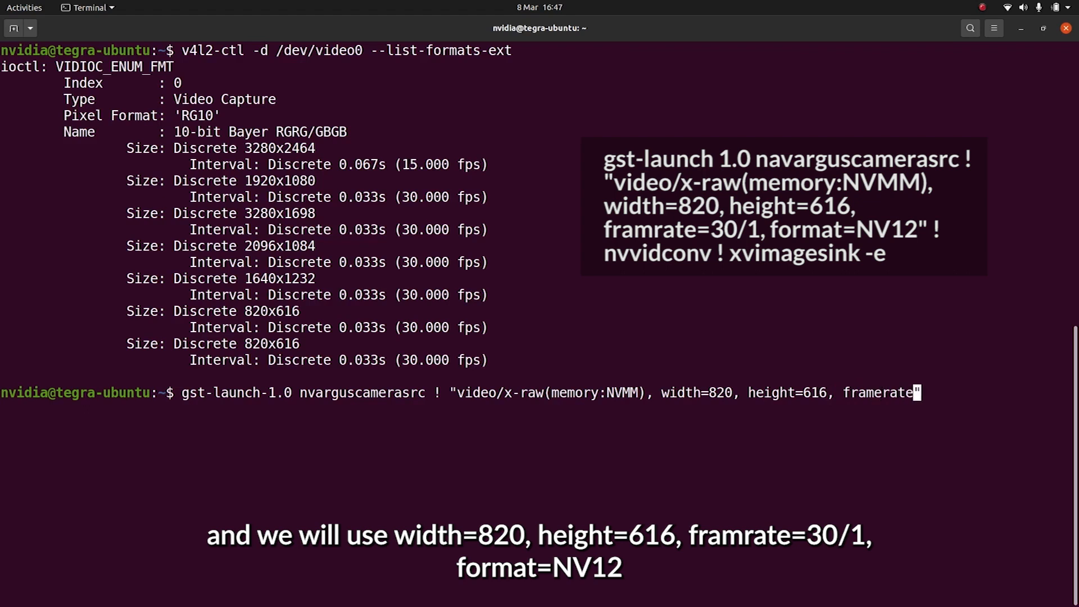
text(=30)
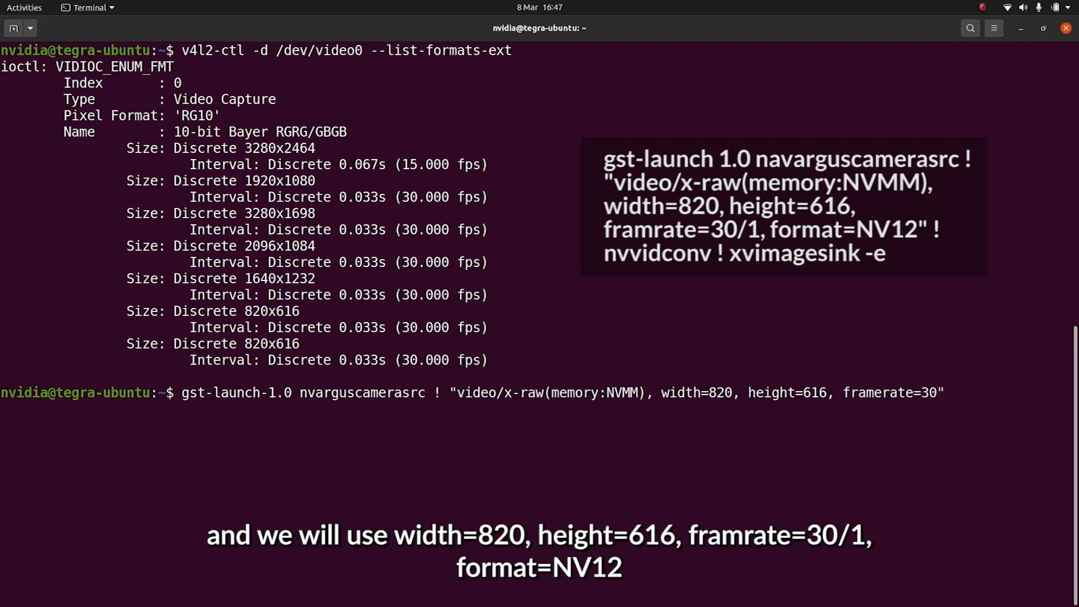
text(/1)
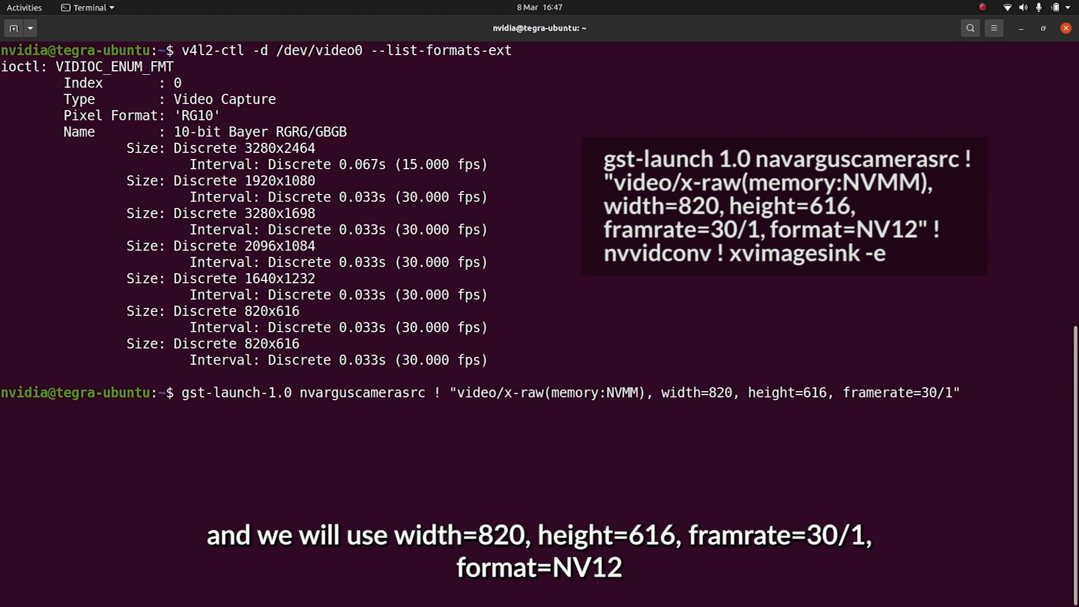
text(")
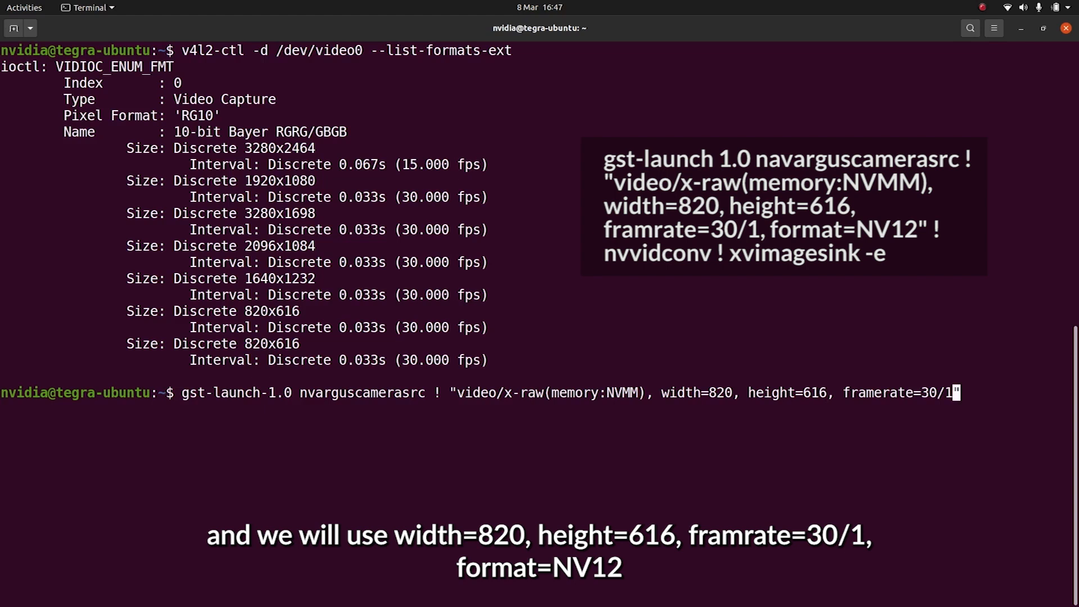
text(, fo)
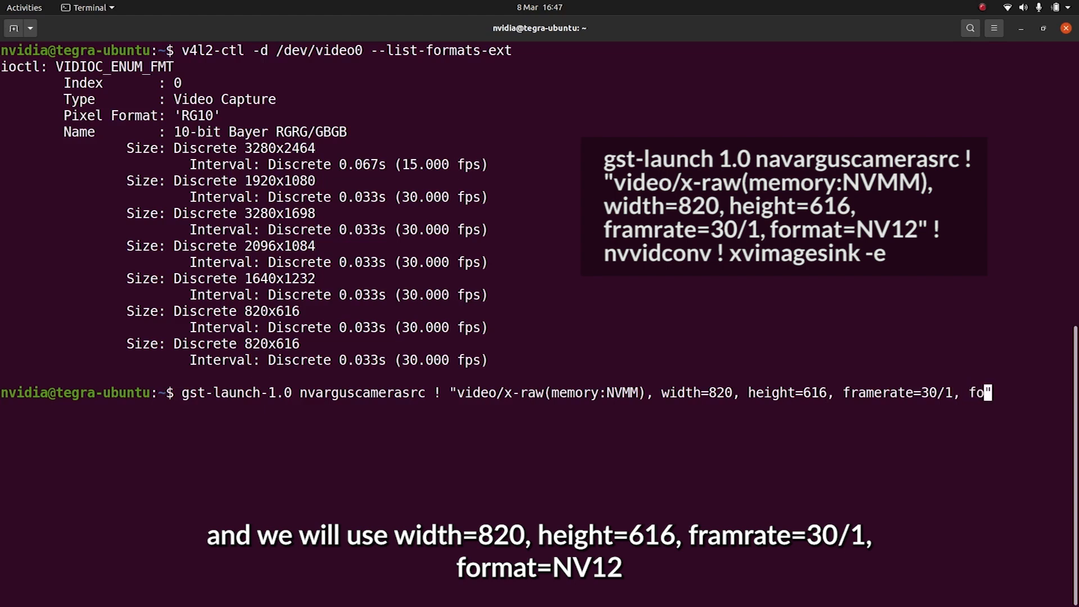
text(rmat=NV12)
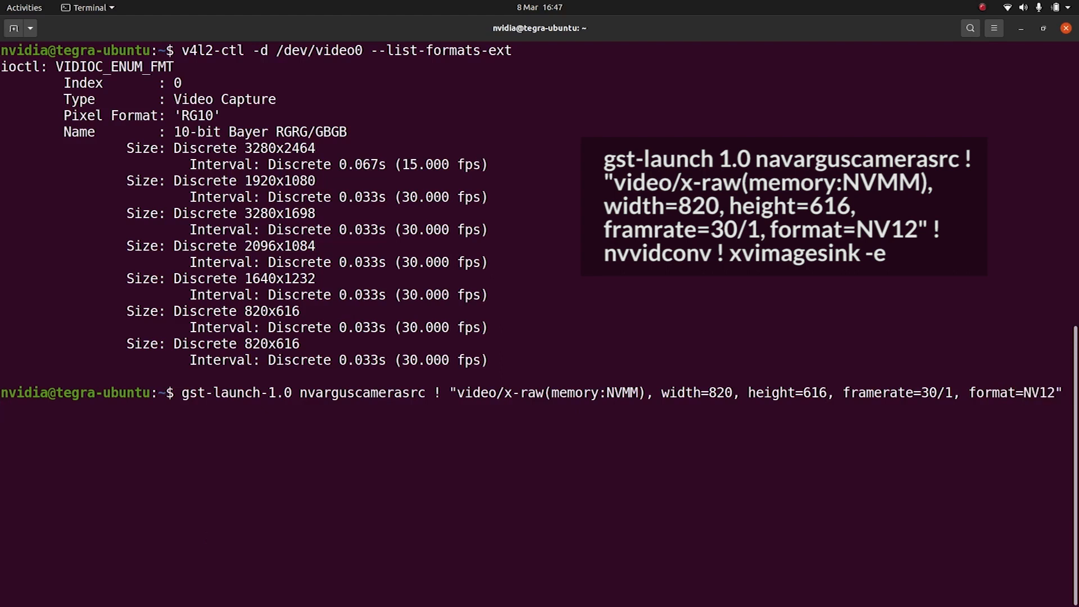
Step: Extend the gst-launch pipeline with '! nvvidconv ! xvimagesink -e'
text(!)
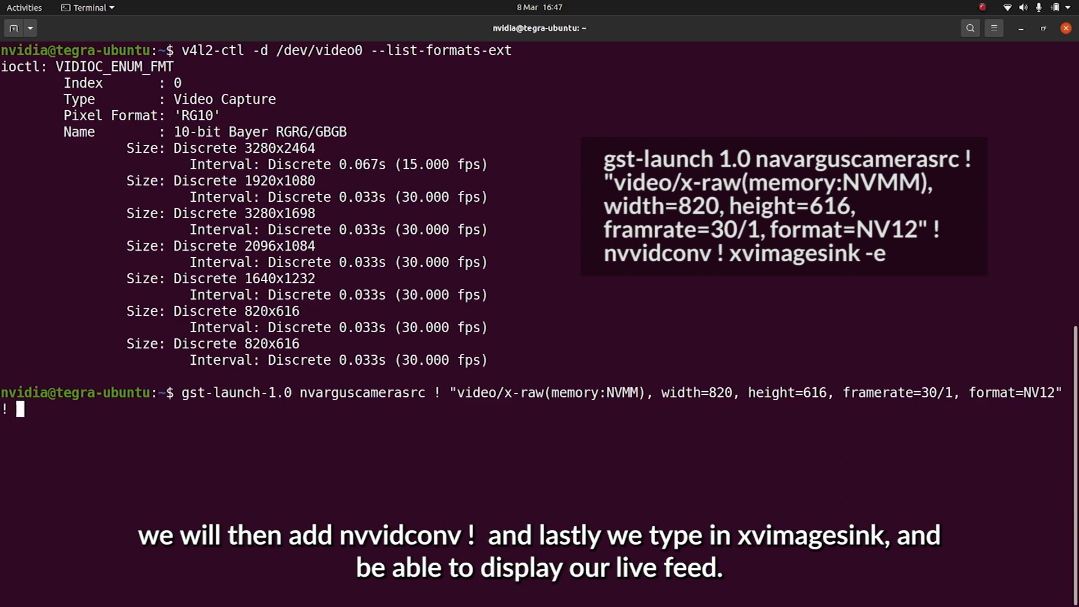
text(nvvi)
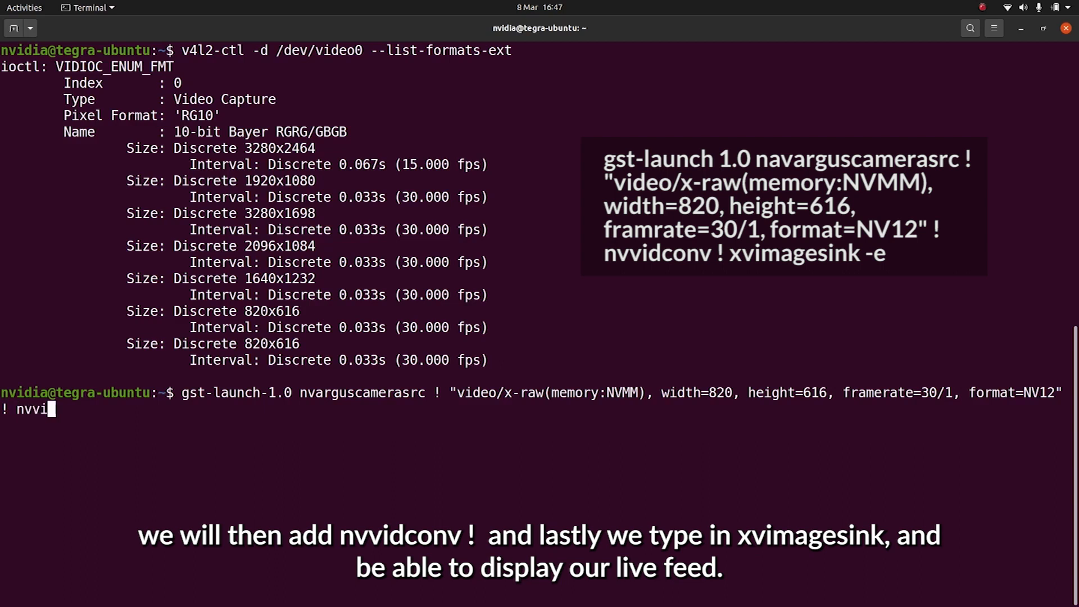
text(dconv)
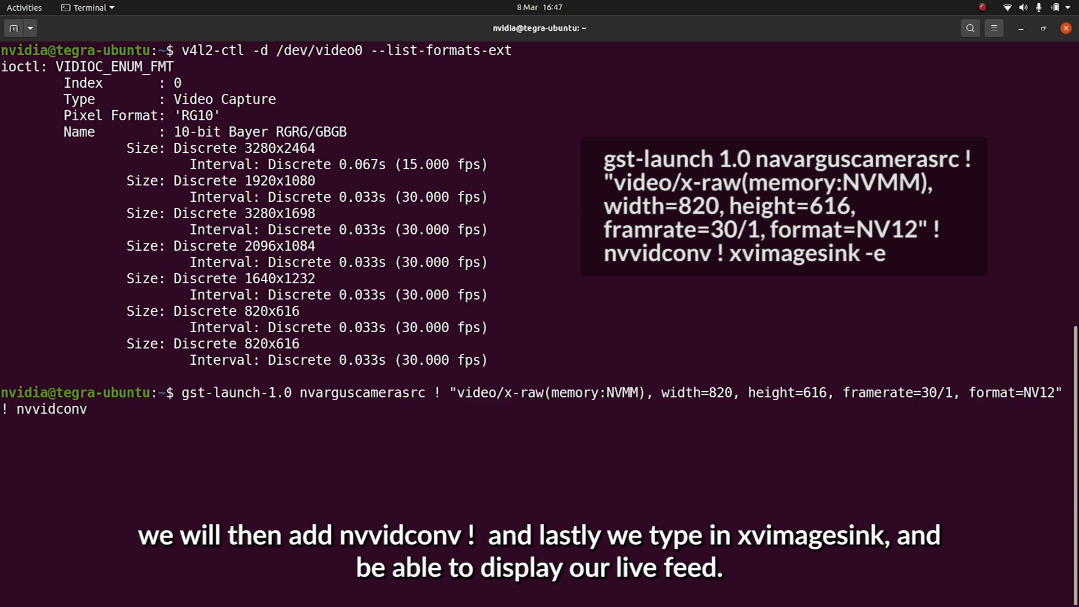
text(!)
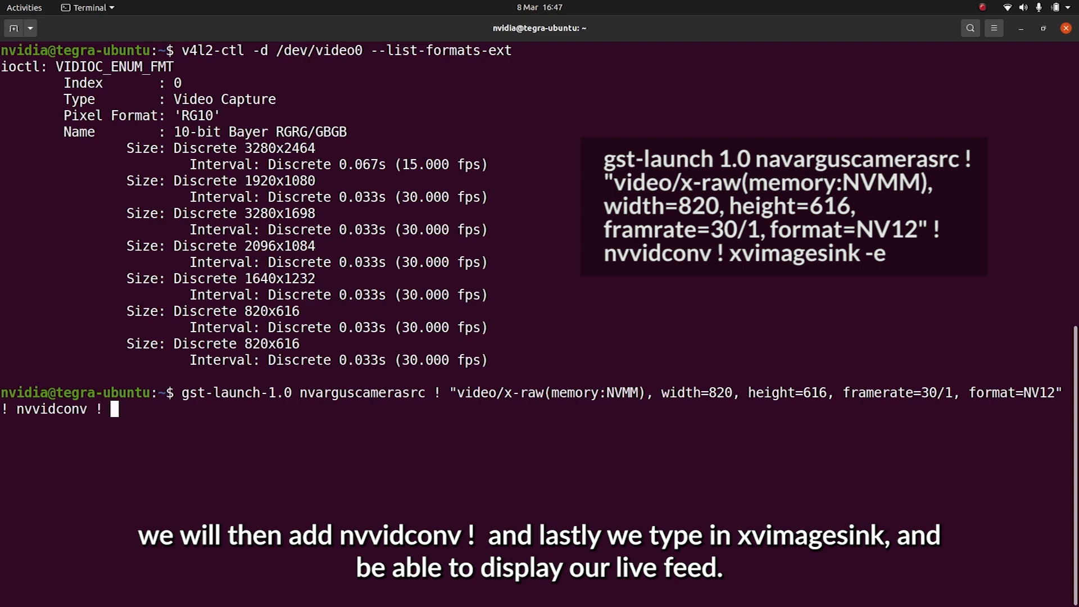
text(xvimage)
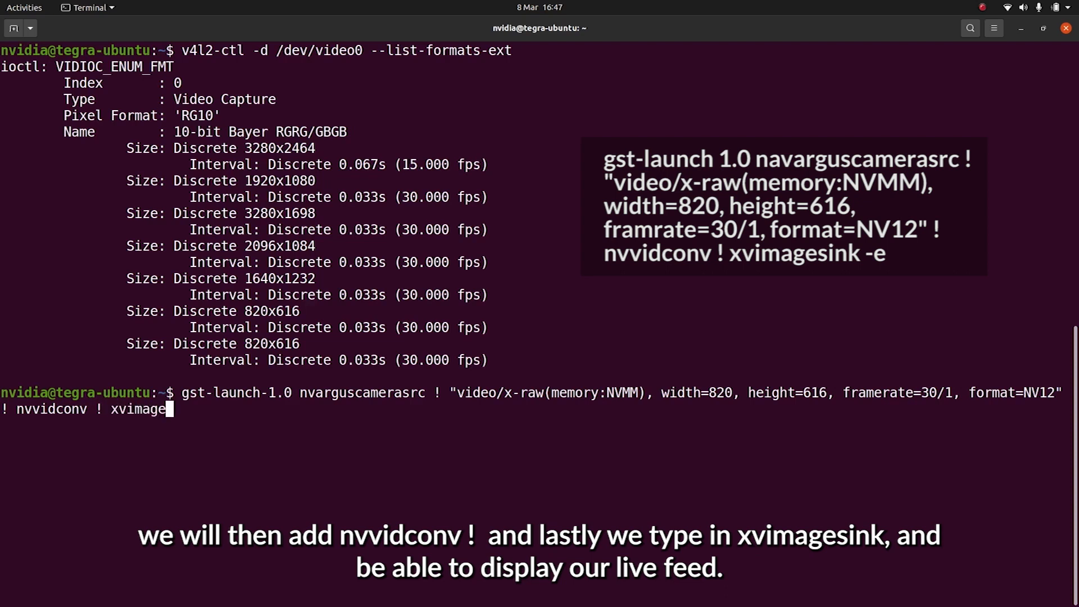
text(sink)
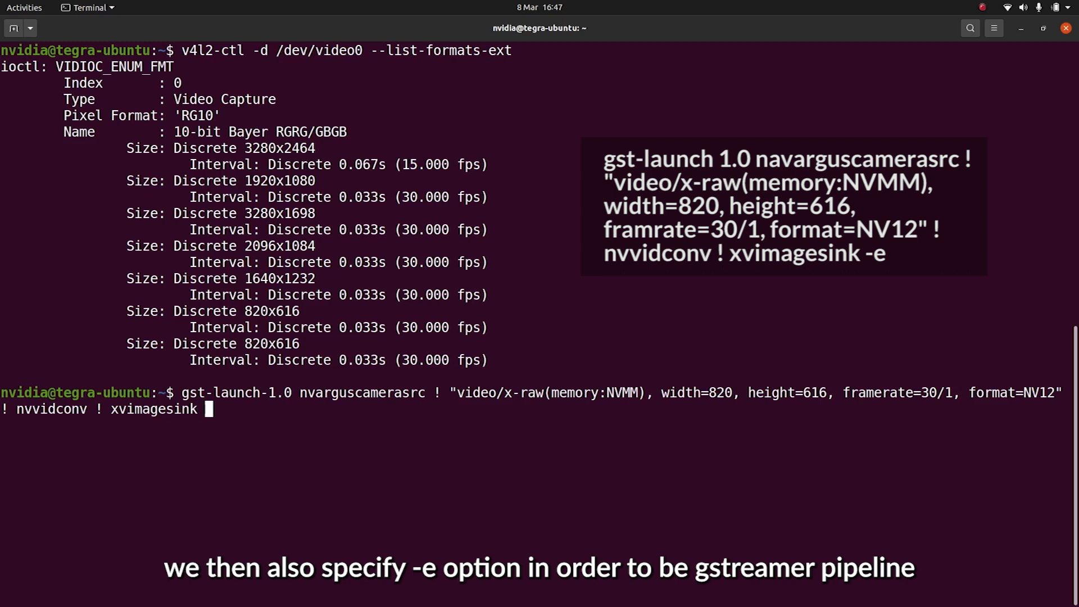
text(-e)
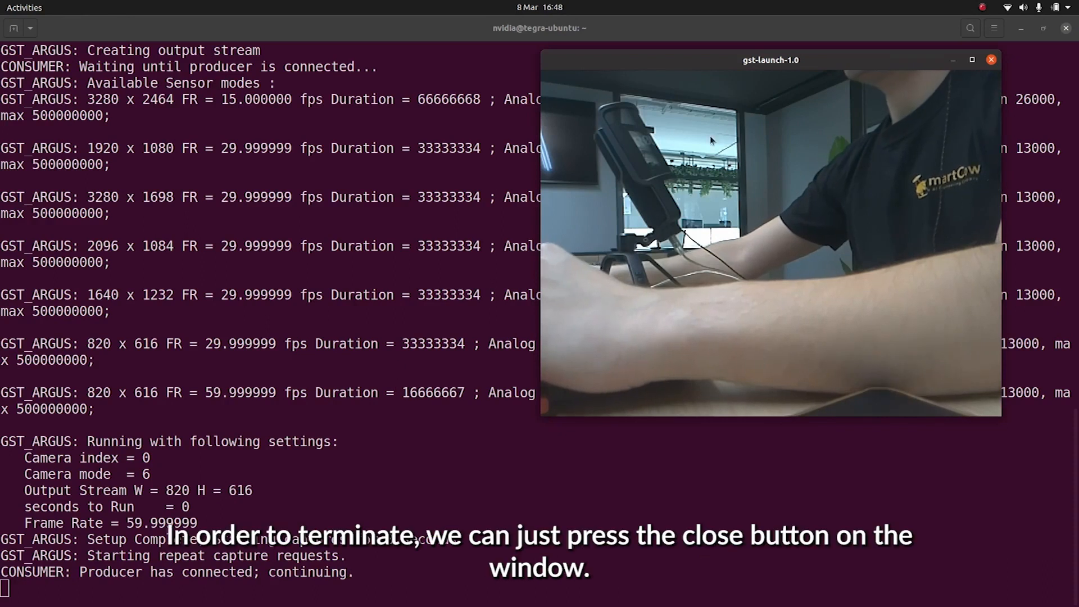
Step: Close the gst-launch-1.0 live camera window to stop the pipeline
click(990, 61)
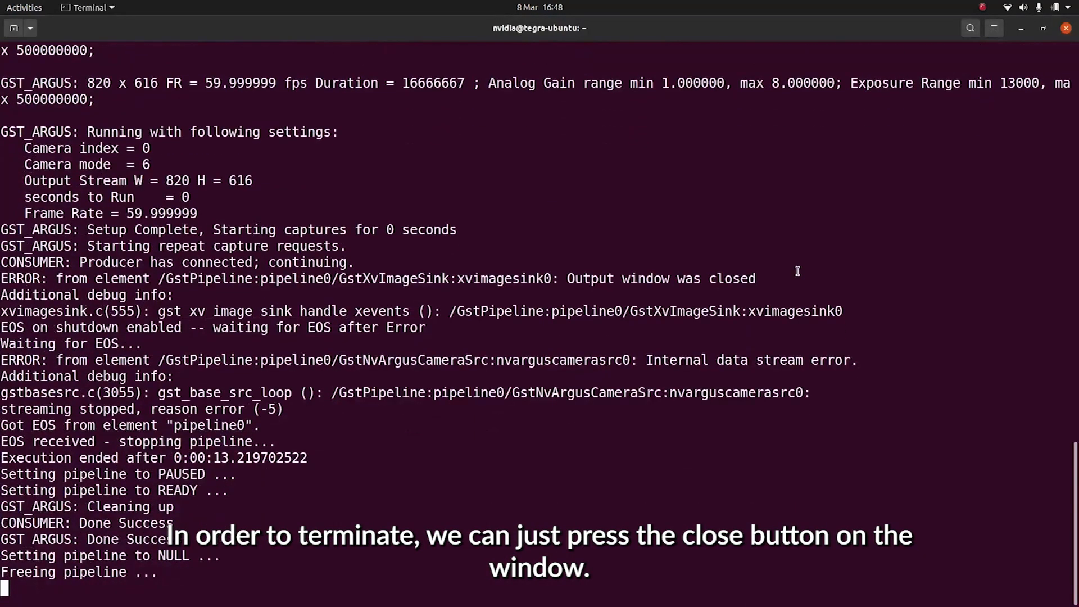